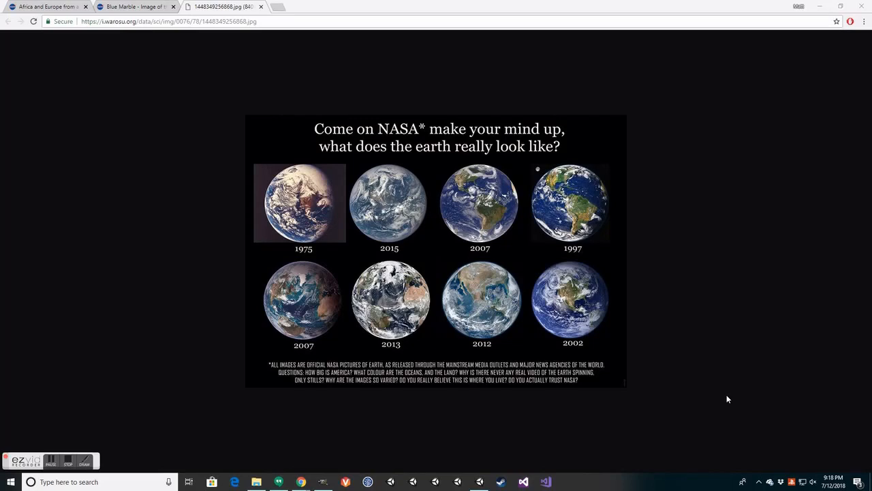
{"action": "mouse_move", "coordinate": [718, 318]}
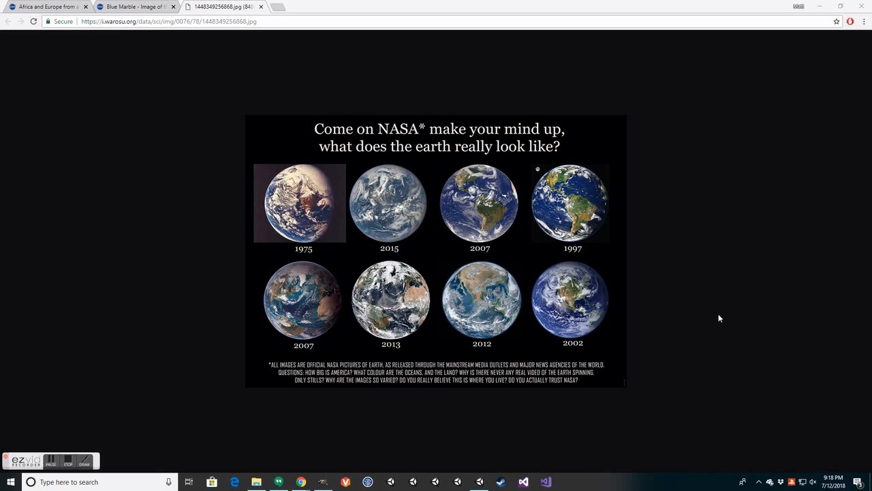
{"action": "mouse_move", "coordinate": [505, 215]}
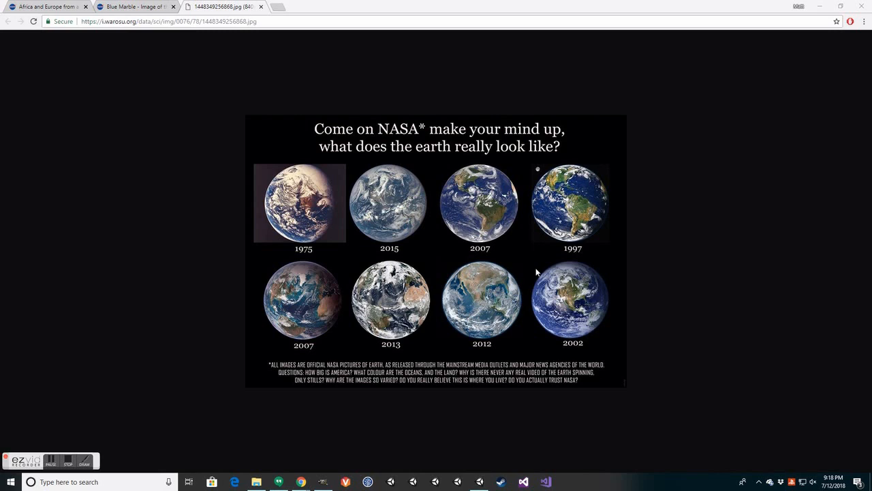
{"action": "mouse_move", "coordinate": [262, 295]}
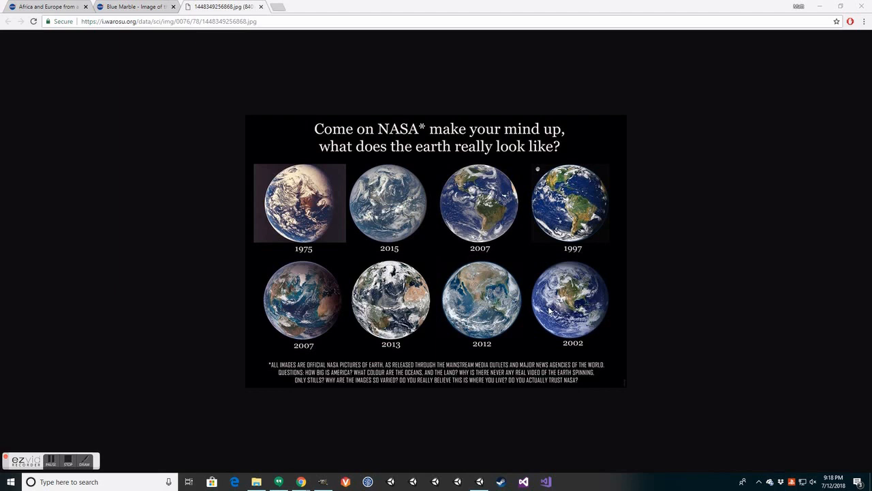
{"action": "mouse_move", "coordinate": [526, 265]}
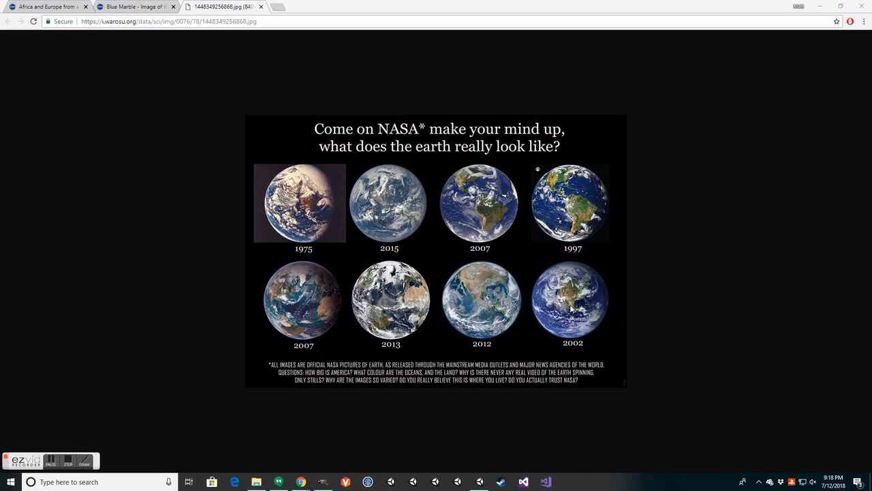
{"action": "mouse_move", "coordinate": [479, 289]}
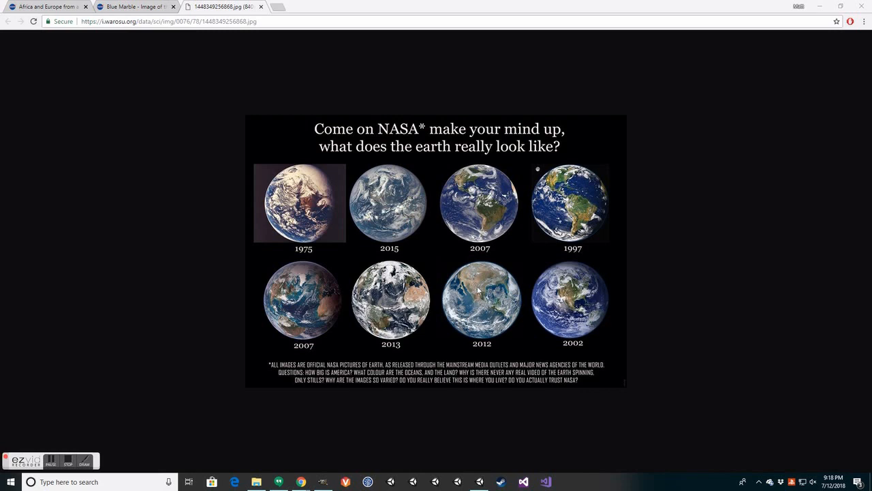
{"action": "mouse_move", "coordinate": [465, 291]}
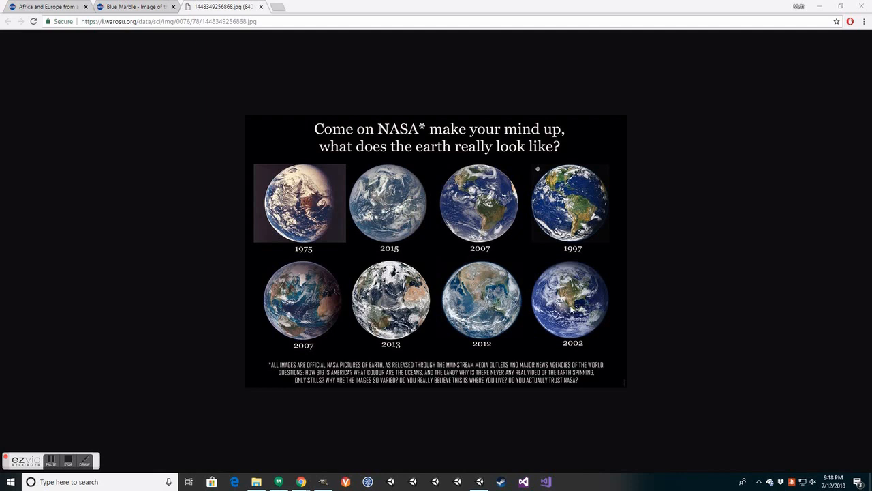
{"action": "mouse_move", "coordinate": [702, 312]}
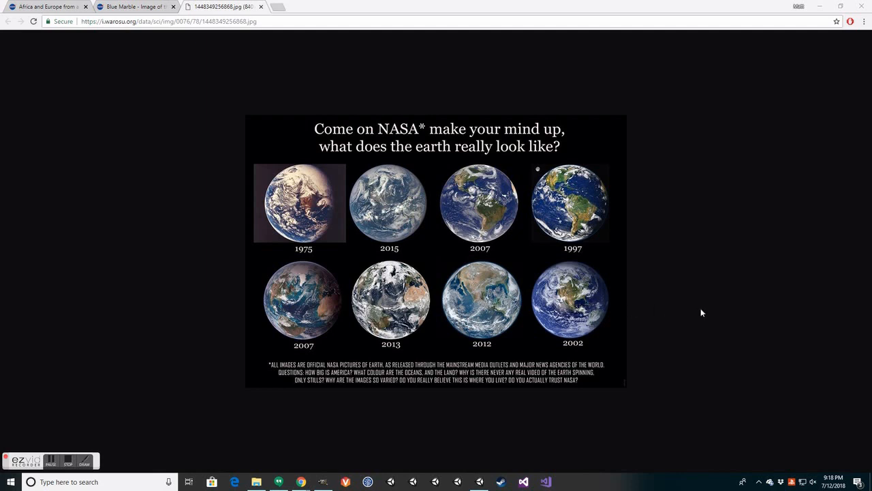
{"action": "mouse_move", "coordinate": [698, 317]}
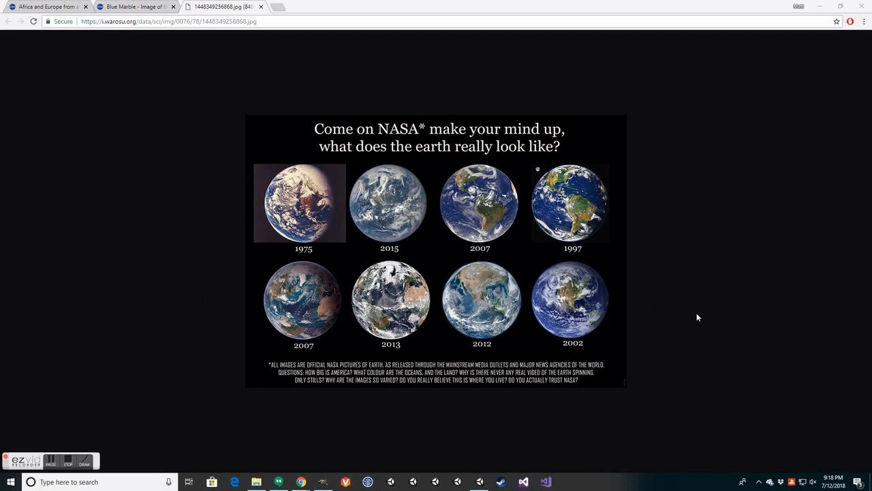
{"action": "mouse_move", "coordinate": [652, 314]}
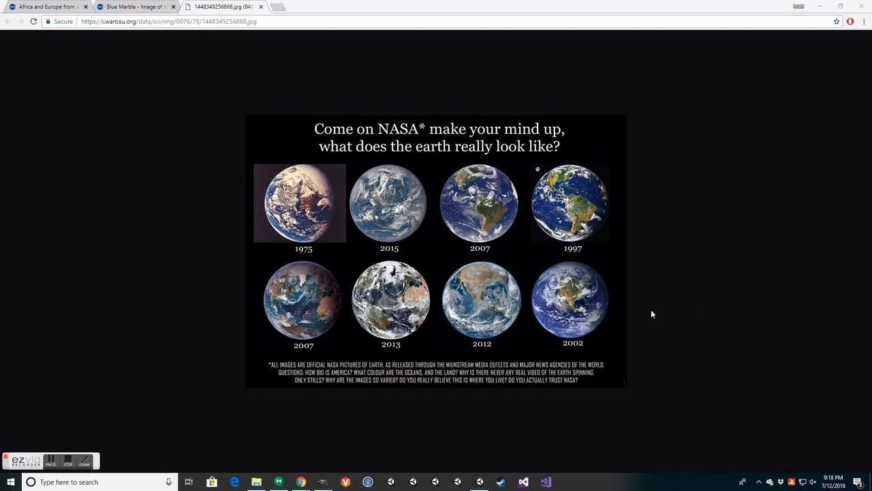
{"action": "mouse_move", "coordinate": [366, 418]}
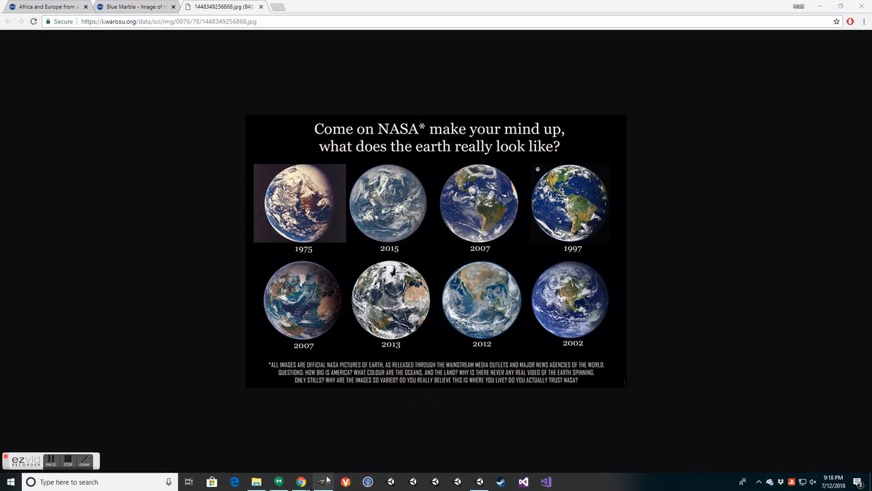
Step: Open the BlueMarble folder, scroll to the purple ball photos and select PurpleClose.jpg
{"action": "left_click", "coordinate": [255, 482]}
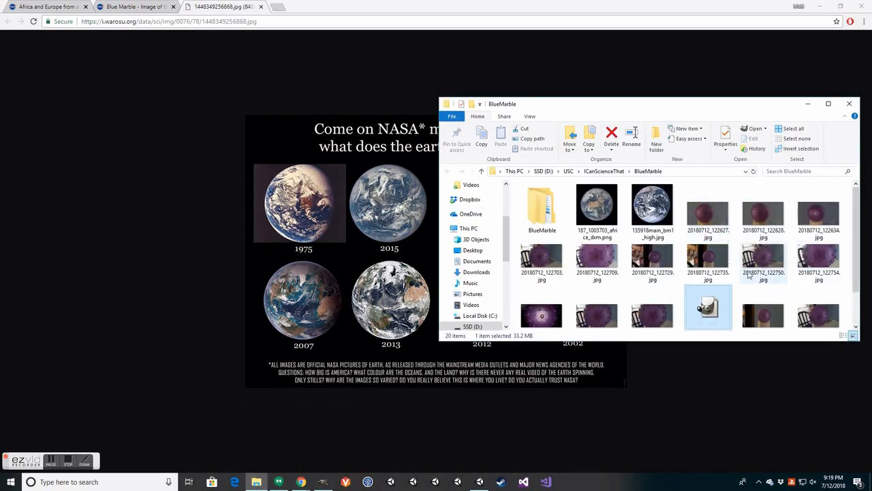
{"action": "scroll", "scroll_direction": "down", "scroll_amount": 3}
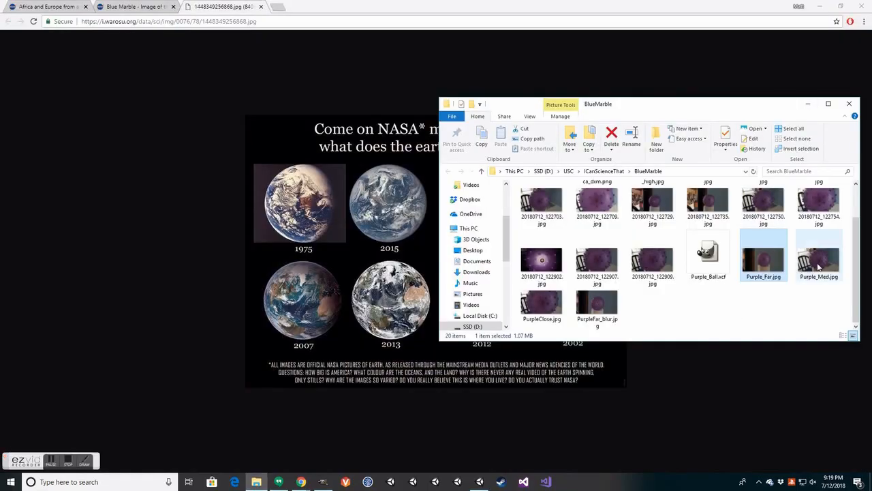
{"action": "left_click", "coordinate": [541, 307]}
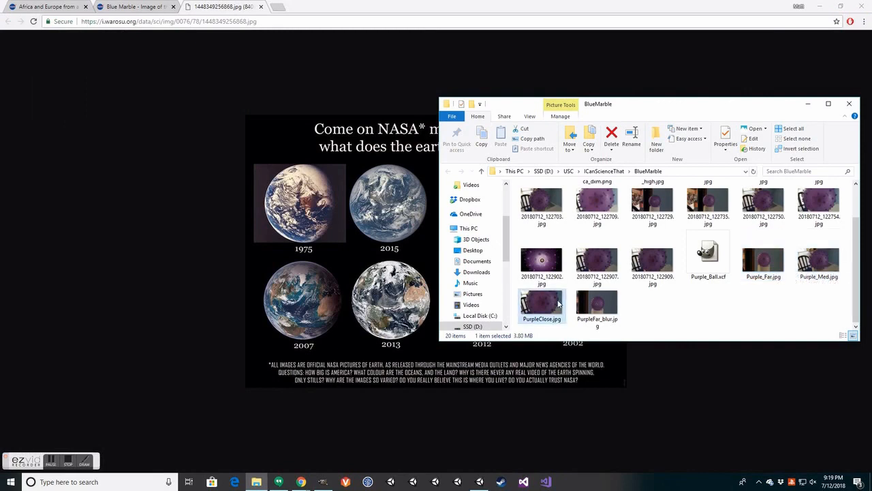
Step: Open PurpleClose.jpg in Photos to view the close-up spiky purple ball
{"action": "double_click", "coordinate": [541, 306]}
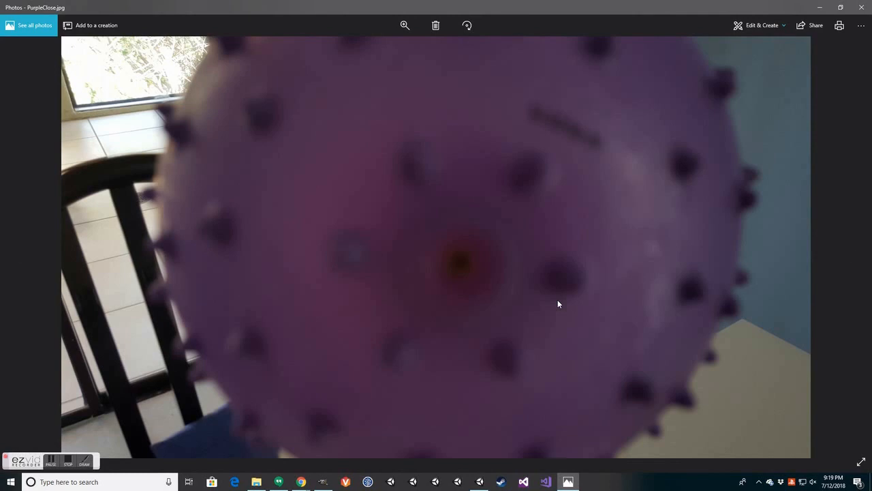
{"action": "mouse_move", "coordinate": [539, 300]}
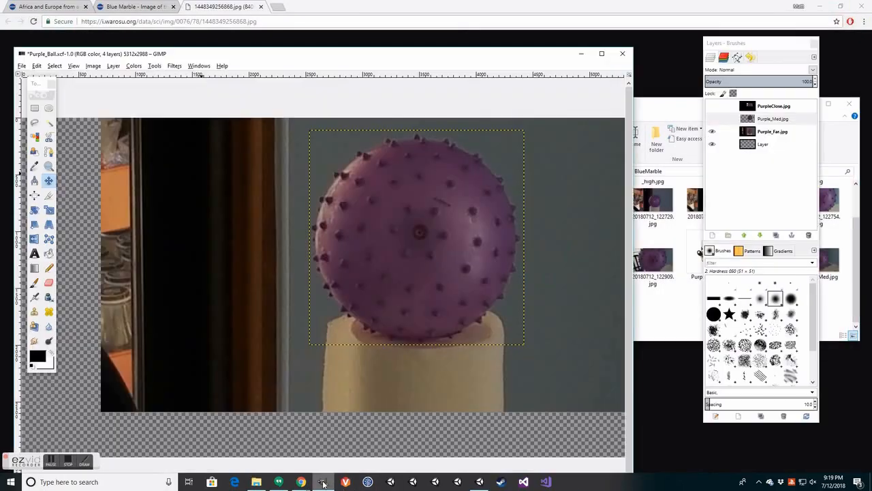
{"action": "mouse_move", "coordinate": [542, 249]}
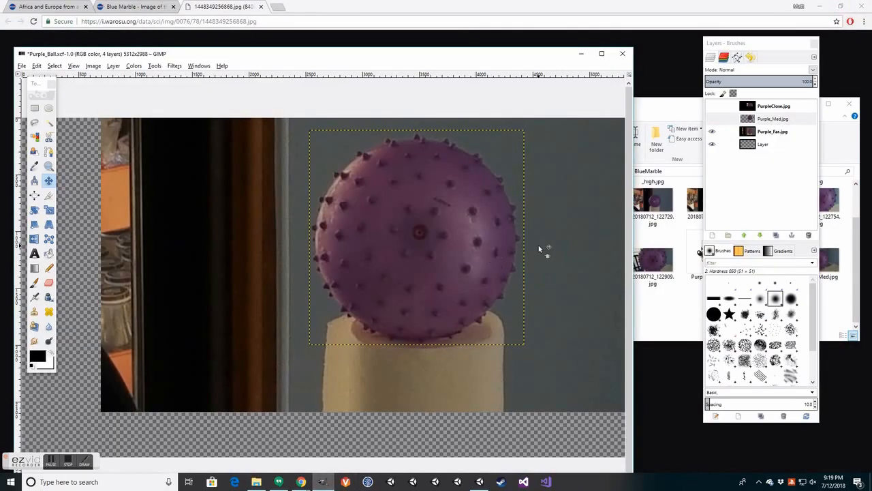
{"action": "mouse_move", "coordinate": [693, 152]}
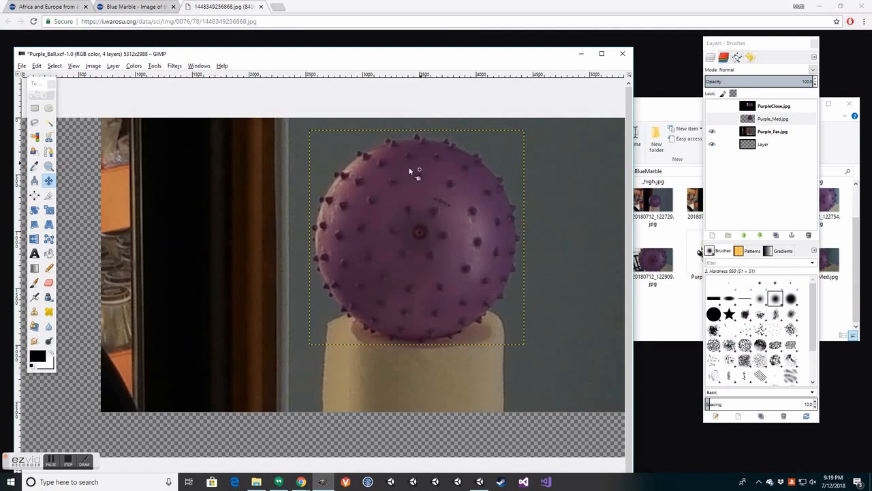
{"action": "mouse_move", "coordinate": [419, 245]}
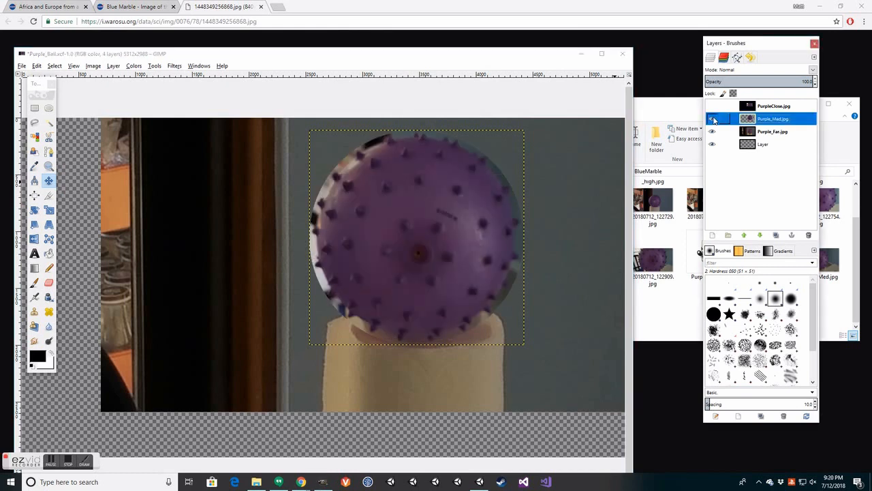
Step: Turn off the Purple_Med.jpg layer's visibility in GIMP
{"action": "left_click", "coordinate": [713, 119]}
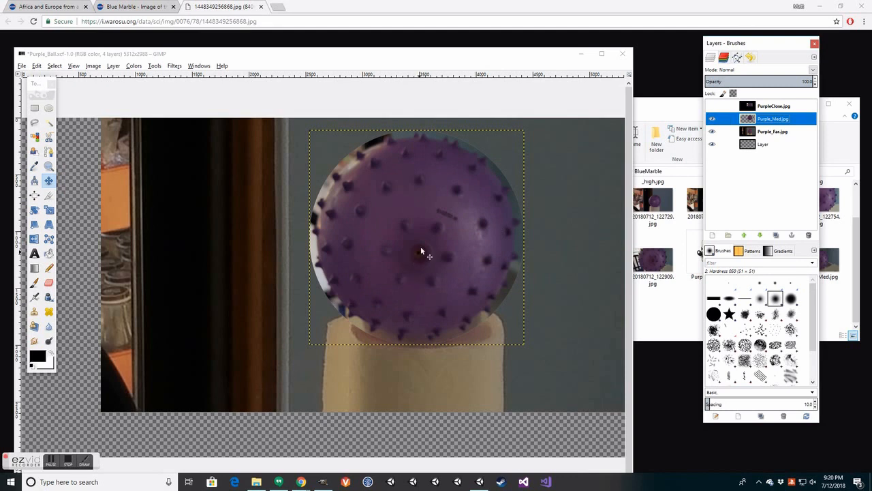
{"action": "left_click", "coordinate": [712, 119]}
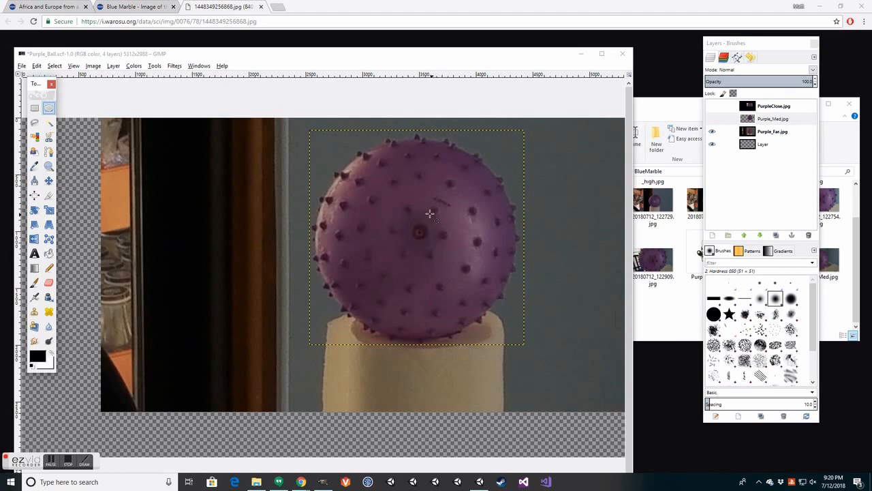
{"action": "mouse_move", "coordinate": [407, 217]}
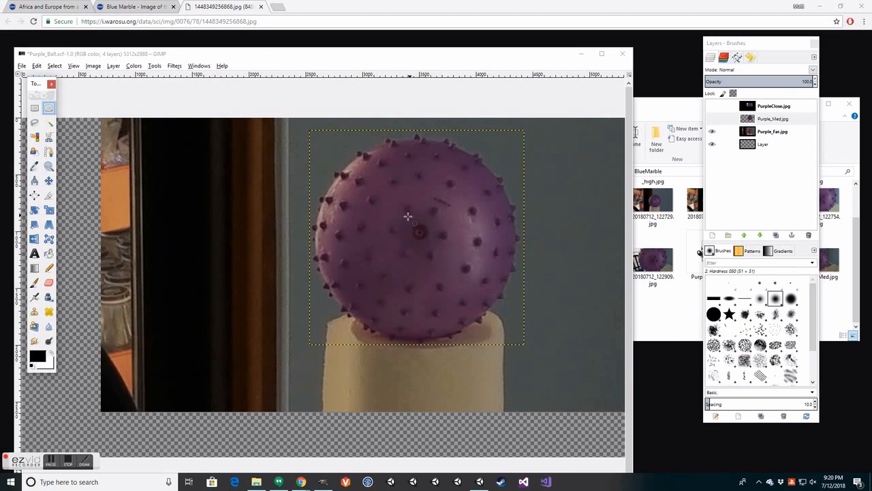
{"action": "mouse_move", "coordinate": [394, 208]}
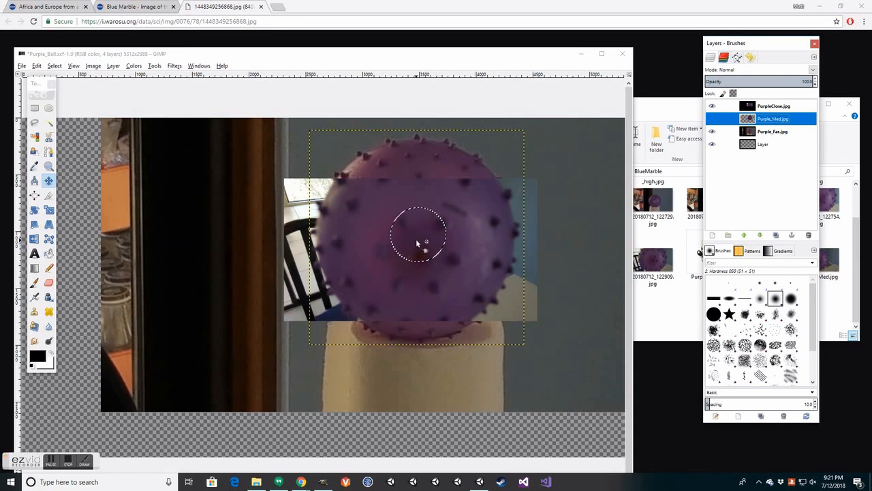
{"action": "mouse_move", "coordinate": [373, 250]}
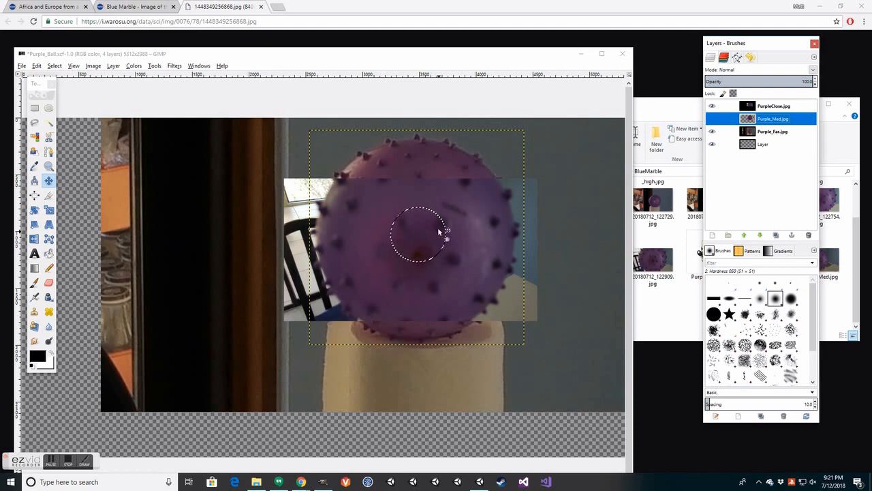
{"action": "mouse_move", "coordinate": [419, 253]}
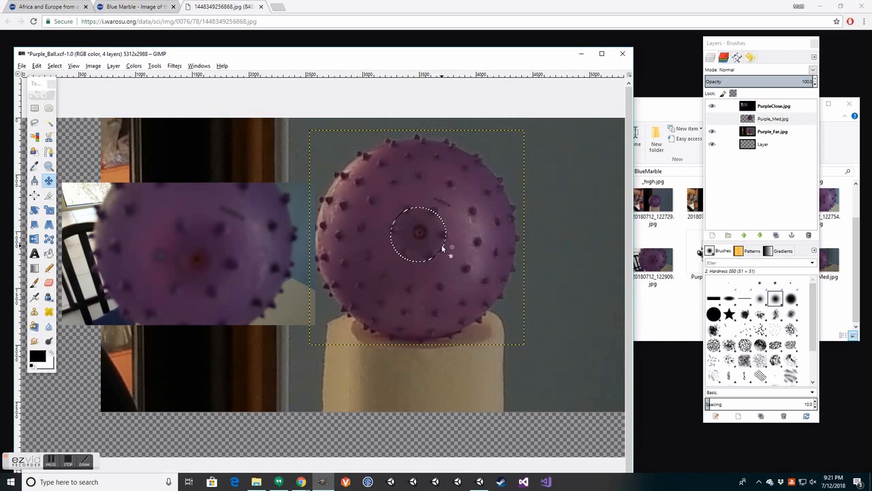
{"action": "mouse_move", "coordinate": [173, 269]}
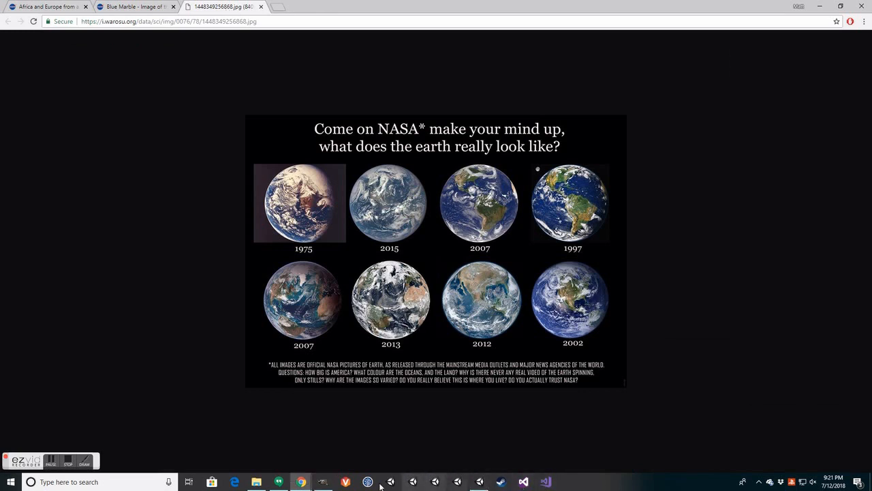
Step: Switch to the 'Africa and Europe from a Million Miles Away' tab and scroll through it
{"action": "left_click", "coordinate": [323, 482]}
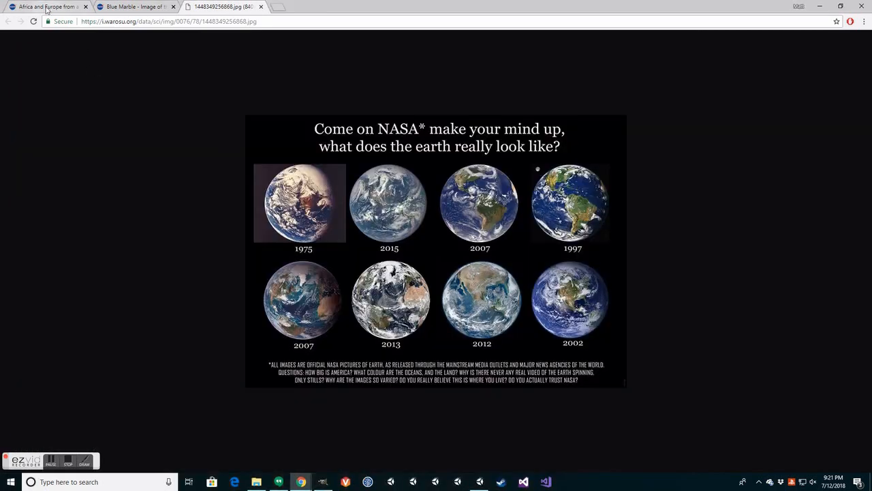
{"action": "left_click", "coordinate": [44, 7]}
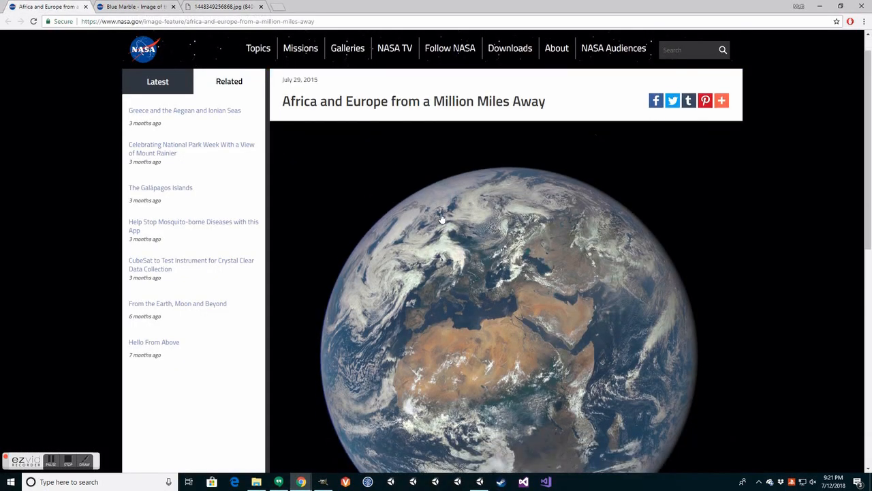
{"action": "scroll", "scroll_direction": "down", "scroll_amount": 3}
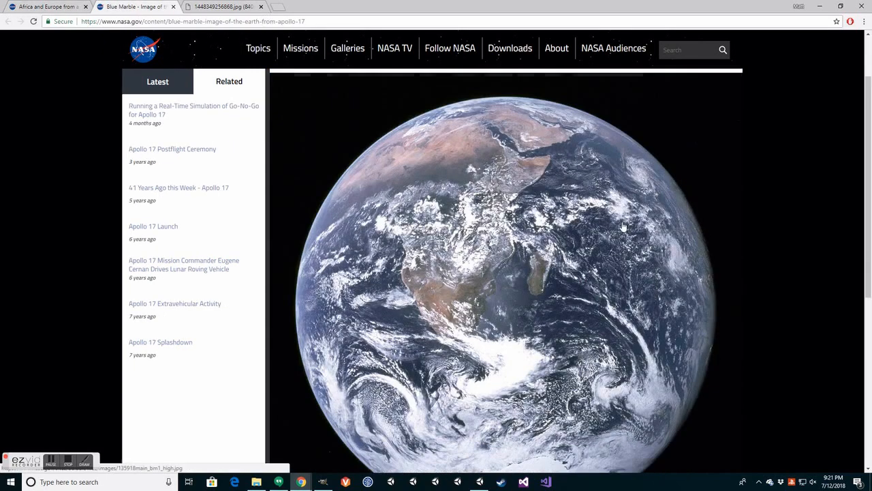
{"action": "scroll", "scroll_direction": "down", "scroll_amount": 3}
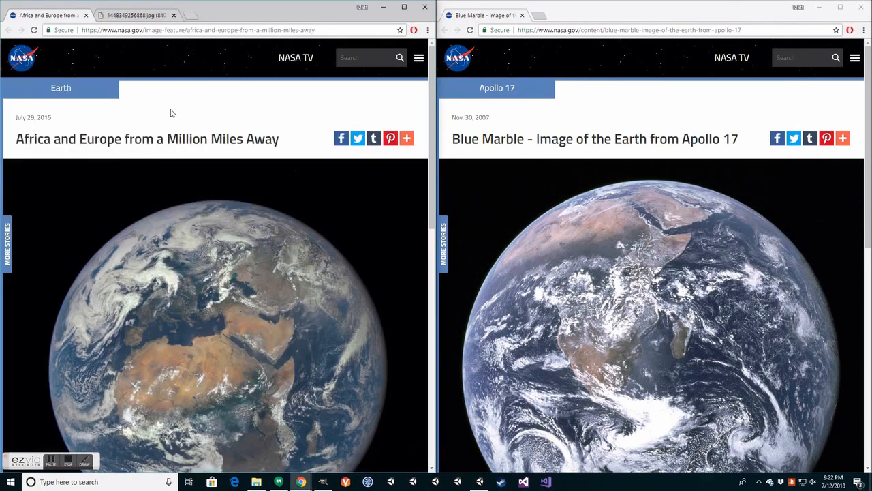
{"action": "scroll", "scroll_direction": "down", "scroll_amount": 3}
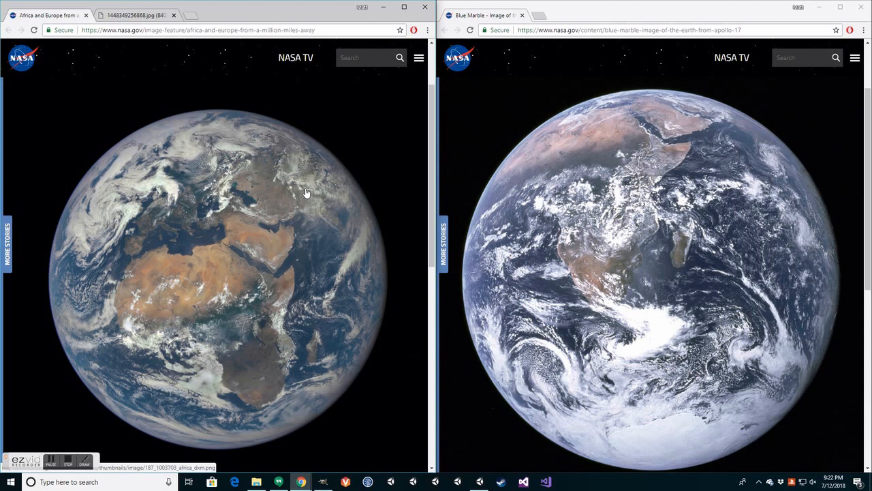
{"action": "mouse_move", "coordinate": [234, 244]}
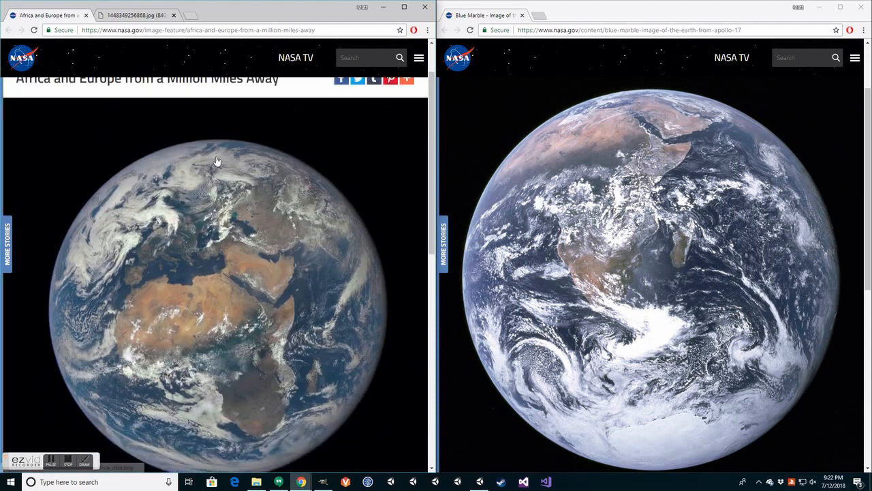
{"action": "scroll", "scroll_direction": "down", "scroll_amount": 3}
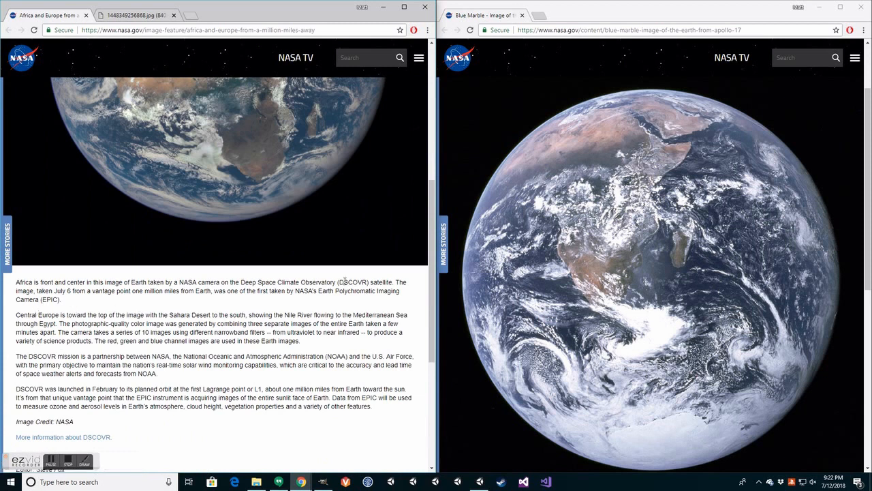
{"action": "double_click", "coordinate": [352, 281]}
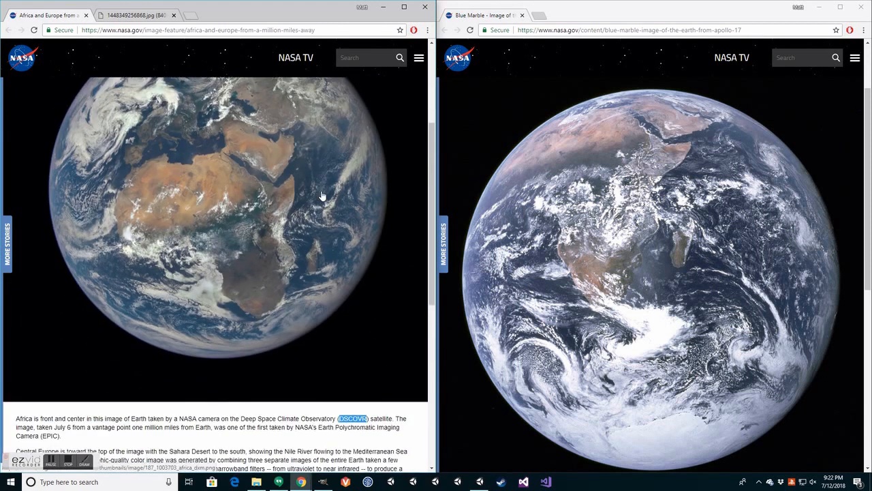
{"action": "scroll", "scroll_direction": "down", "scroll_amount": 3}
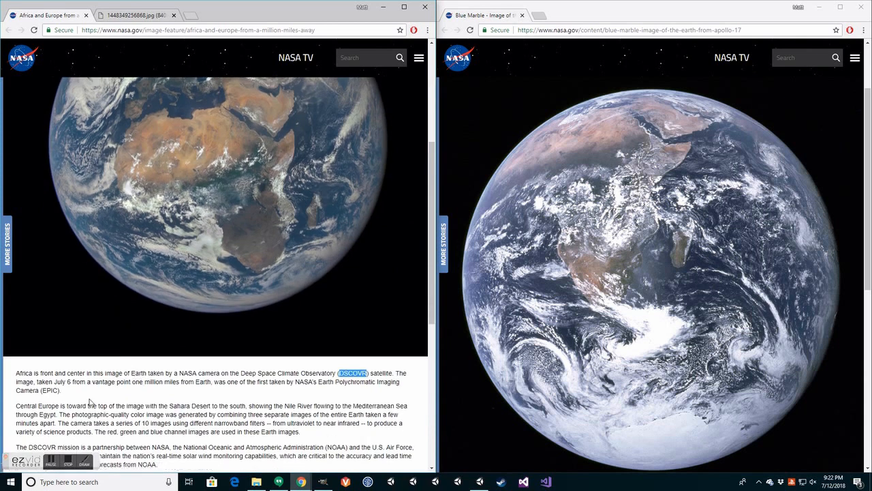
{"action": "scroll", "scroll_direction": "down", "scroll_amount": 3}
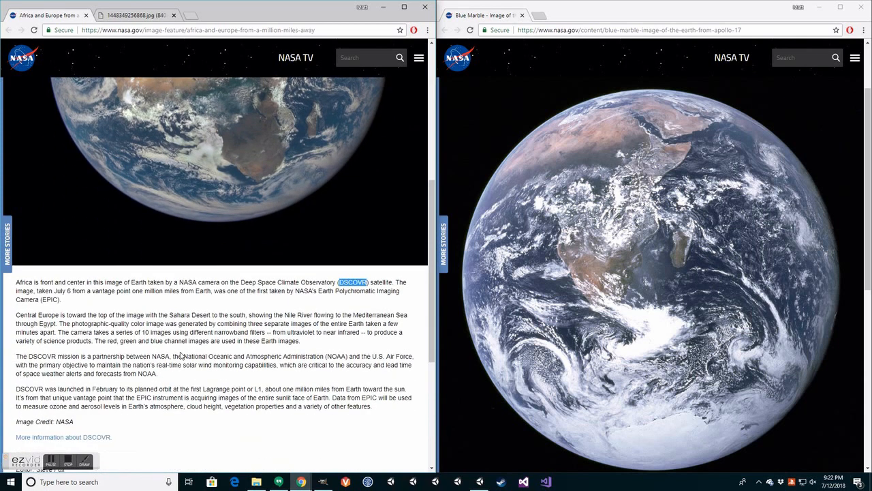
{"action": "scroll", "scroll_direction": "down", "scroll_amount": 3}
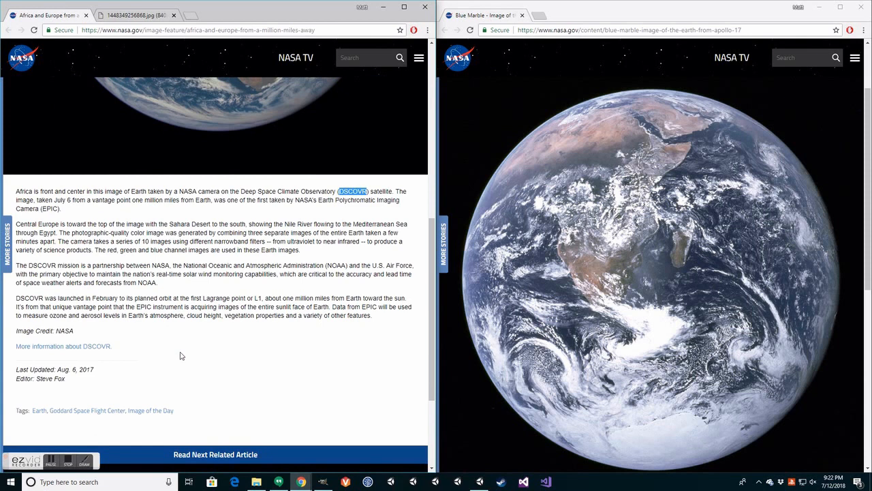
{"action": "double_click", "coordinate": [75, 369]}
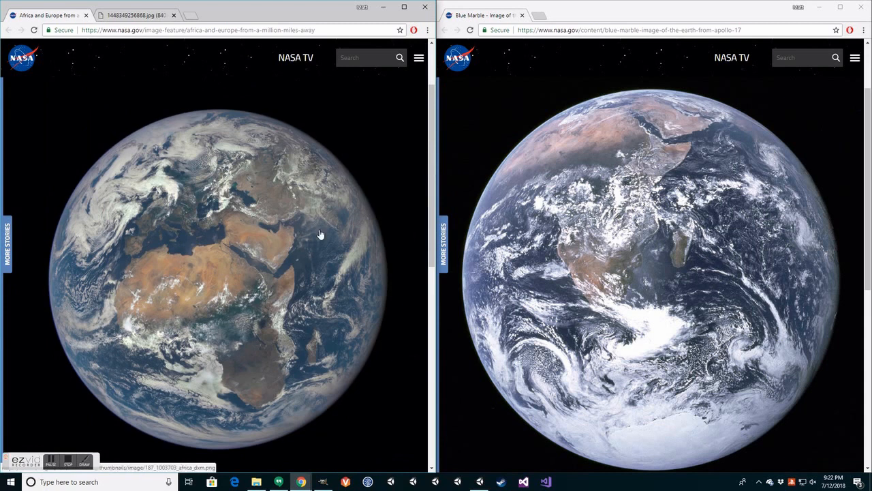
{"action": "mouse_move", "coordinate": [709, 263]}
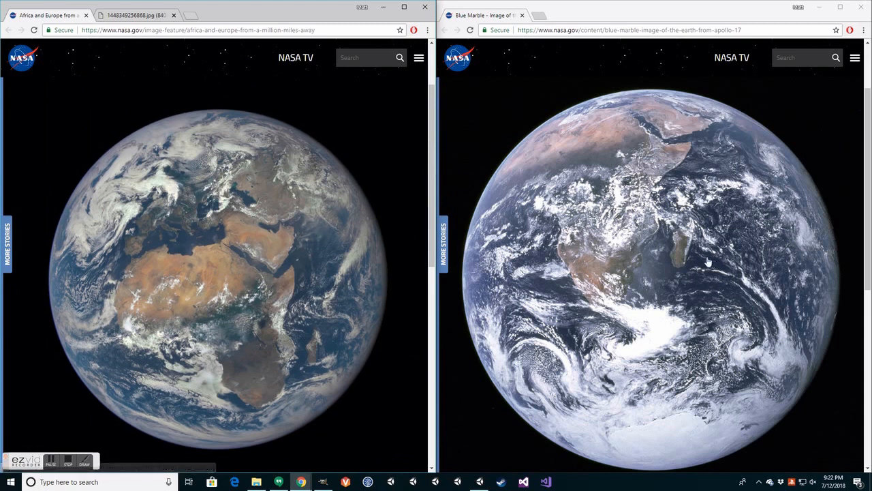
{"action": "scroll", "scroll_direction": "down", "scroll_amount": 3}
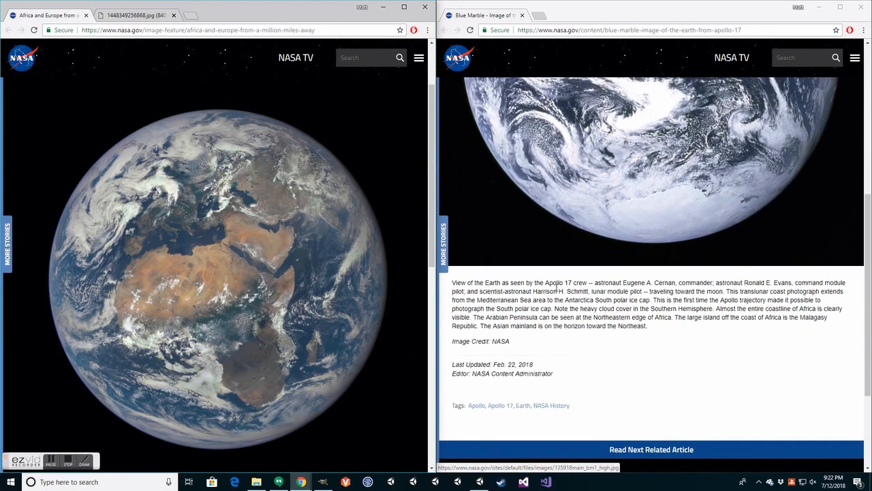
{"action": "left_click_drag", "start_coordinate": [545, 282], "coordinate": [603, 282]}
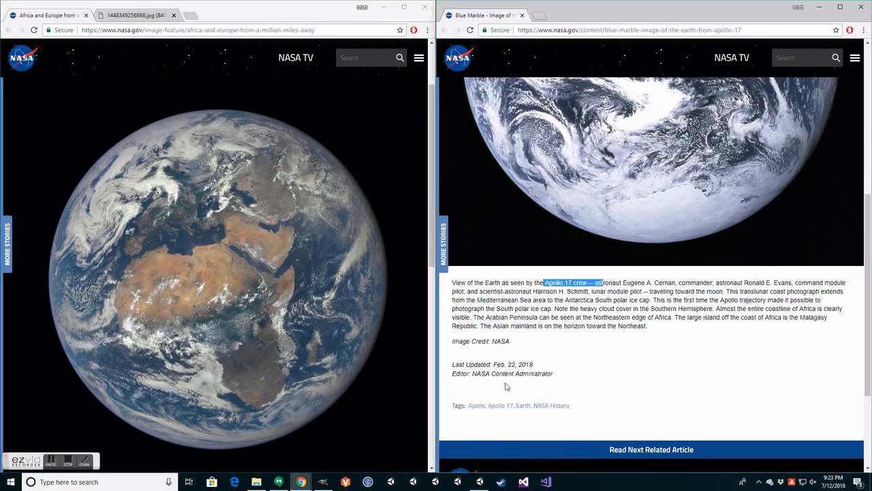
{"action": "scroll", "scroll_direction": "down", "scroll_amount": 3}
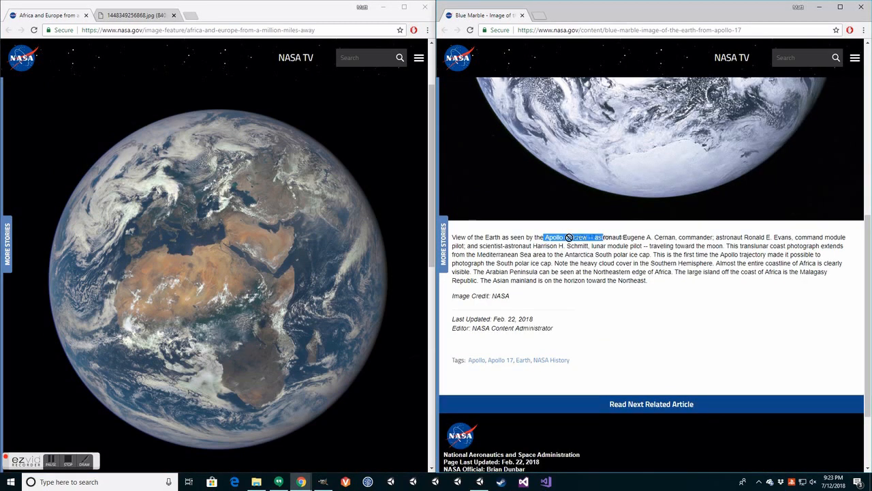
{"action": "scroll", "scroll_direction": "up", "scroll_amount": 3}
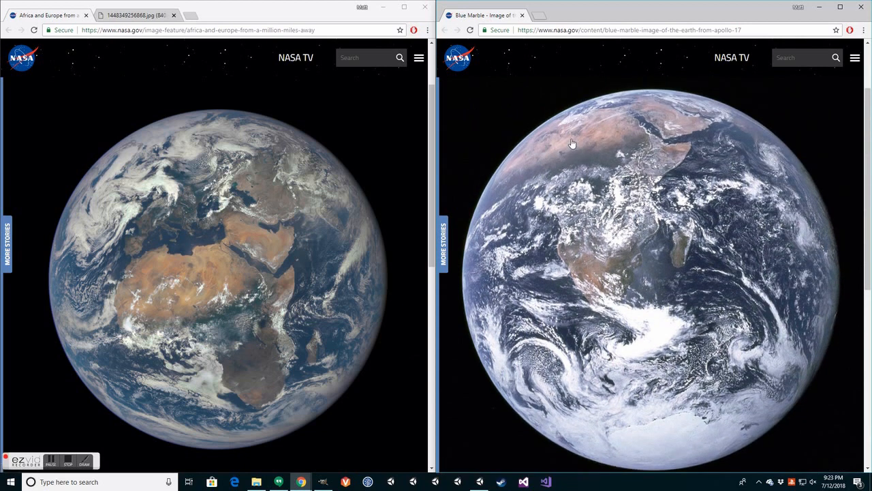
{"action": "mouse_move", "coordinate": [327, 340]}
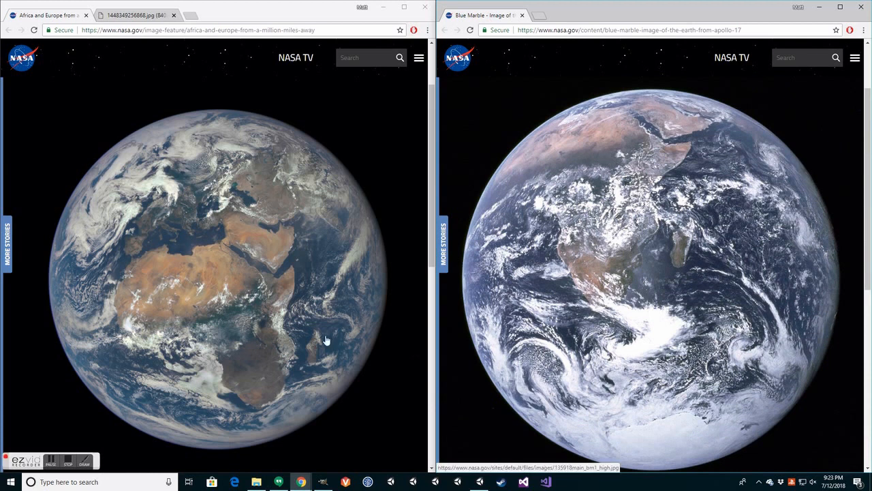
{"action": "mouse_move", "coordinate": [326, 288]}
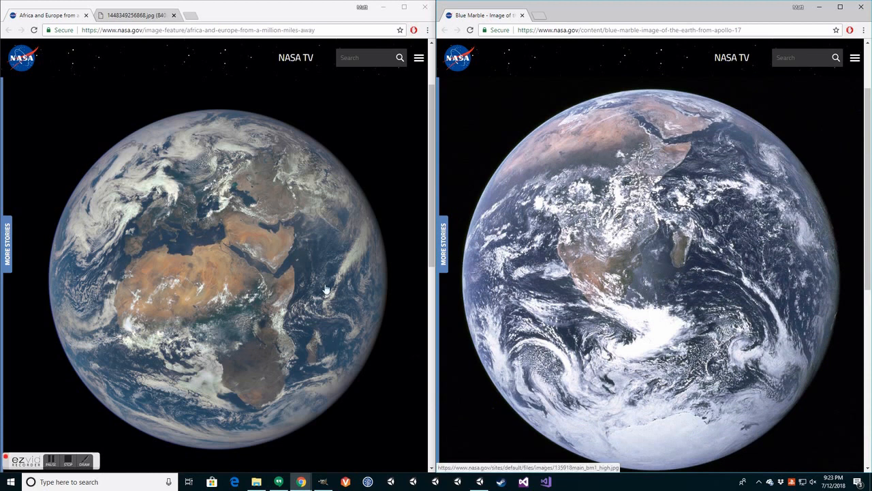
{"action": "mouse_move", "coordinate": [664, 135]}
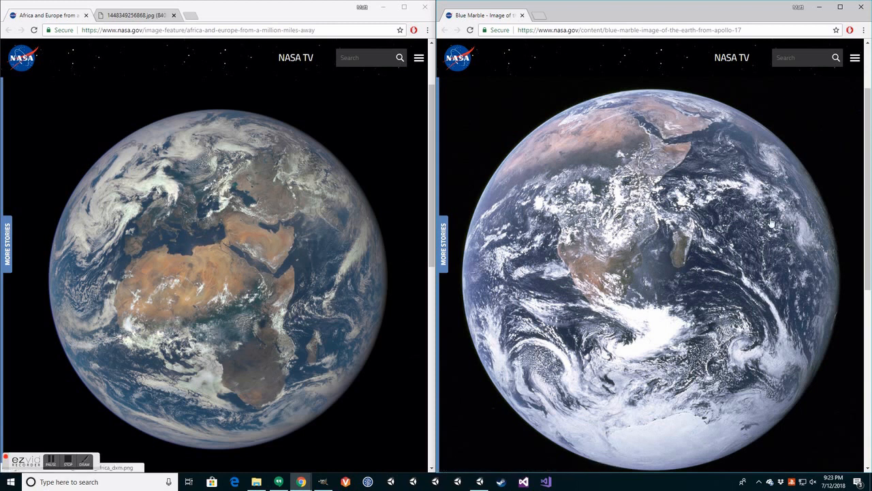
{"action": "mouse_move", "coordinate": [622, 120]}
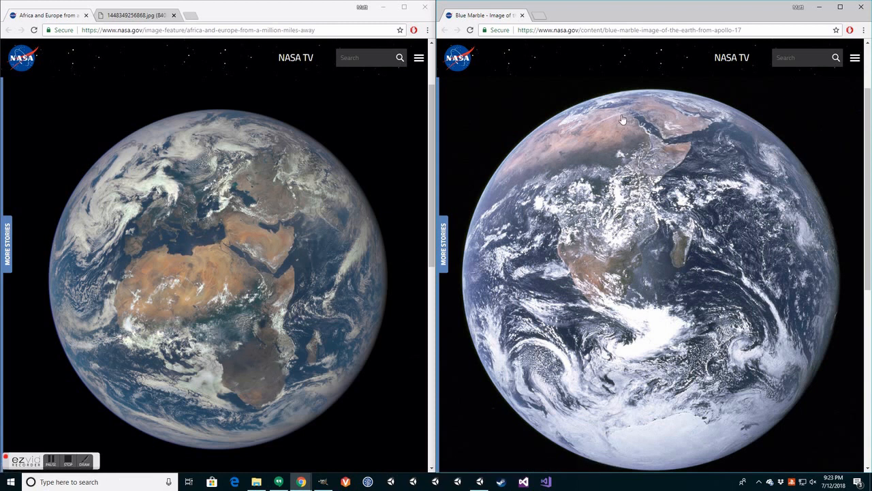
{"action": "mouse_move", "coordinate": [545, 214]}
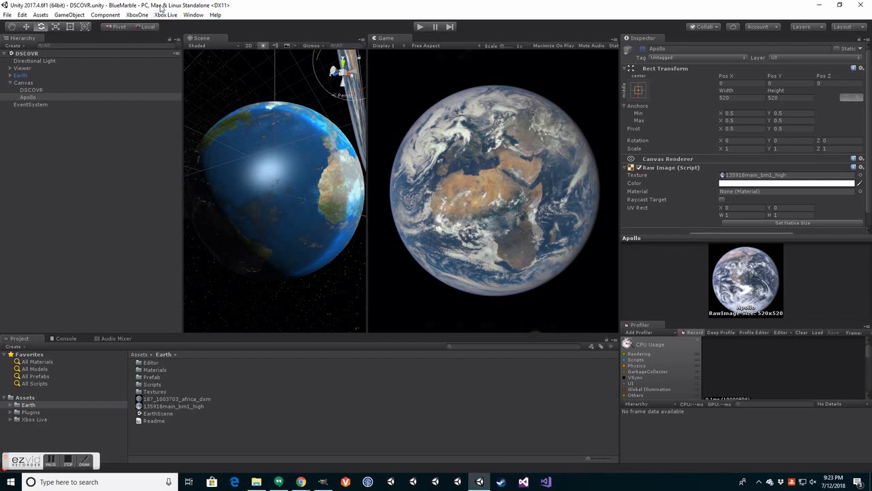
{"action": "mouse_move", "coordinate": [273, 170]}
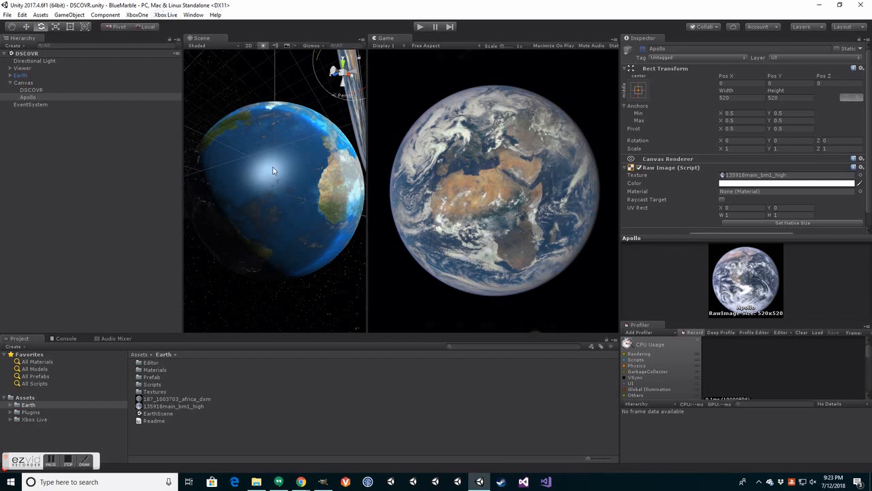
{"action": "mouse_move", "coordinate": [265, 170]}
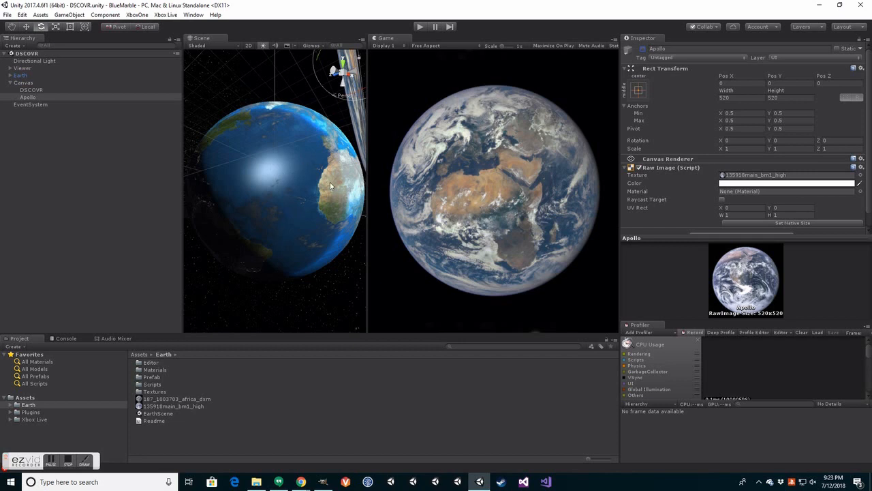
Step: Toggle between the Apollo, Earth and DSCOVR objects, leaving DSCOVR enabled and Apollo disabled
{"action": "left_click", "coordinate": [20, 75]}
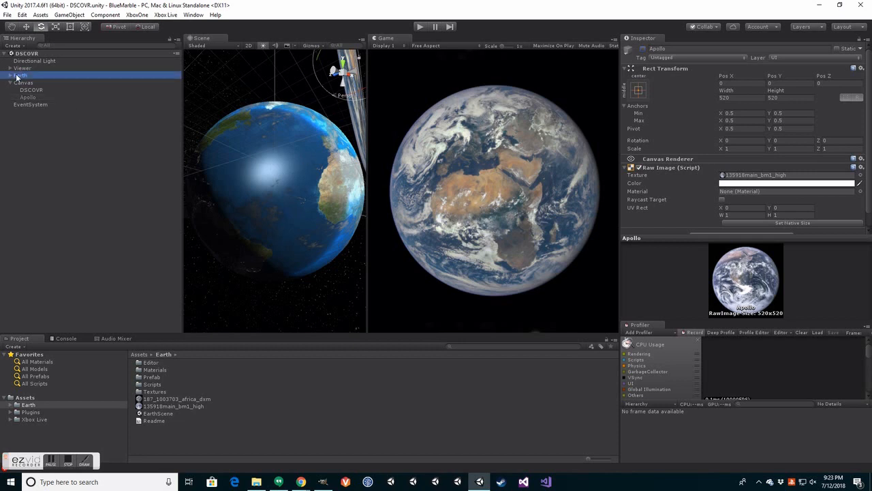
{"action": "left_click", "coordinate": [20, 75]}
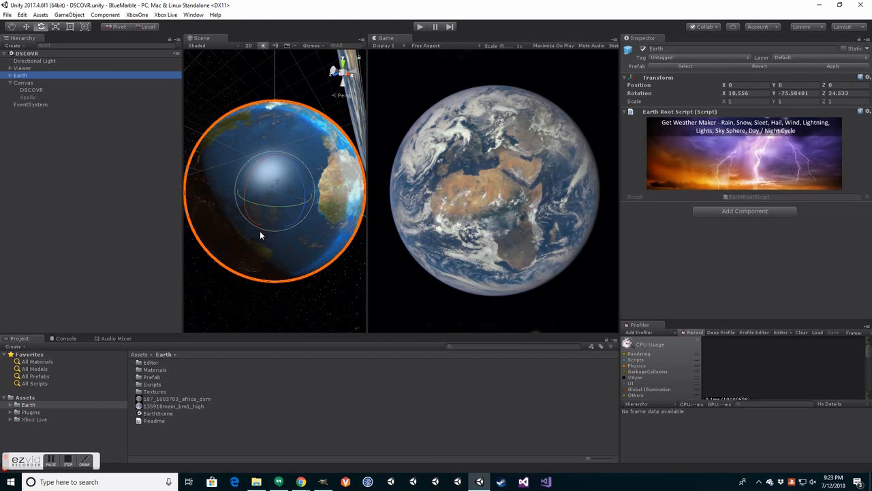
{"action": "mouse_move", "coordinate": [32, 82]}
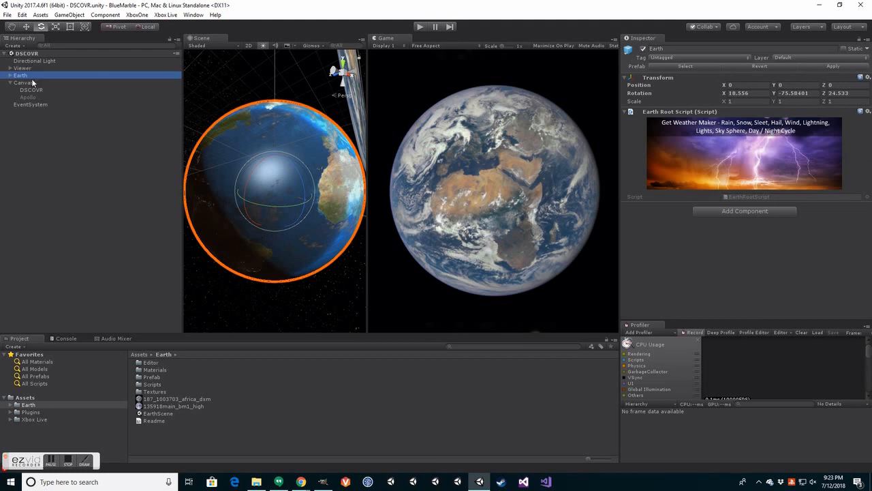
{"action": "left_click", "coordinate": [31, 89]}
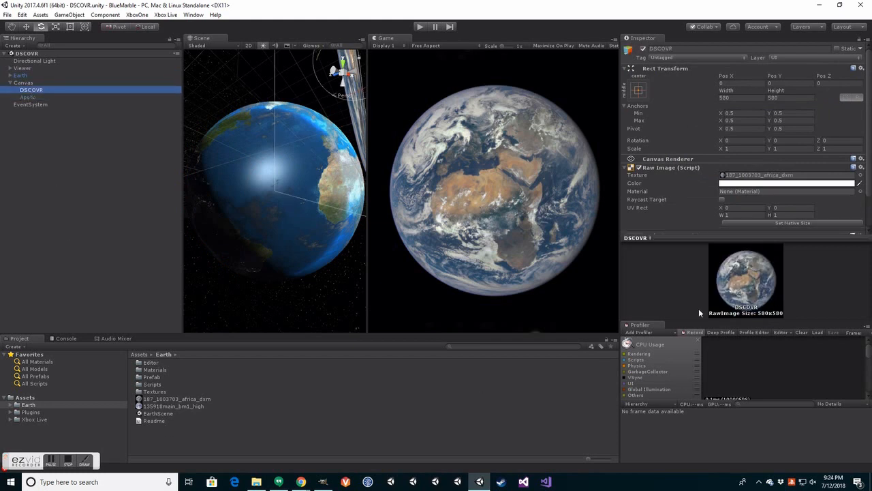
{"action": "mouse_move", "coordinate": [754, 270]}
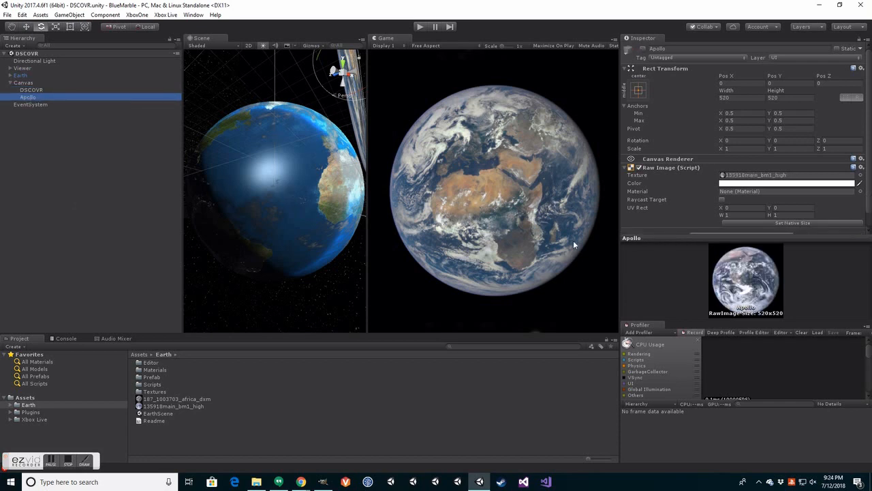
{"action": "left_click", "coordinate": [30, 90]}
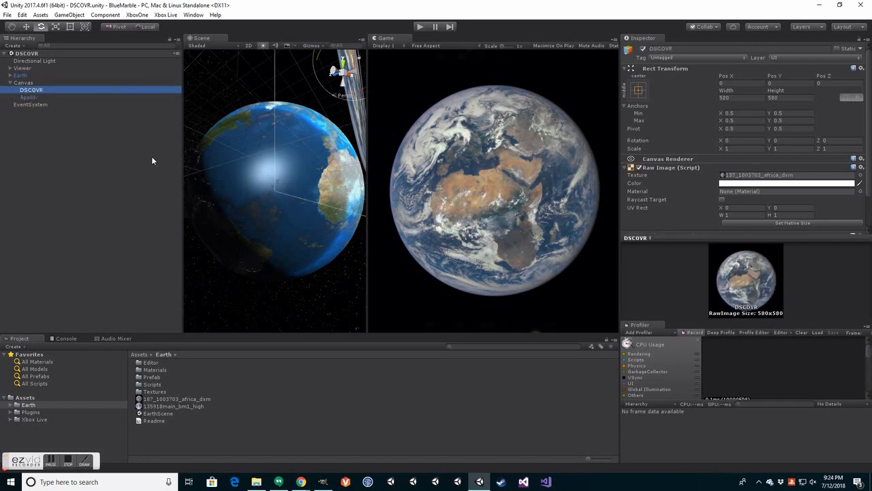
{"action": "left_click", "coordinate": [29, 97]}
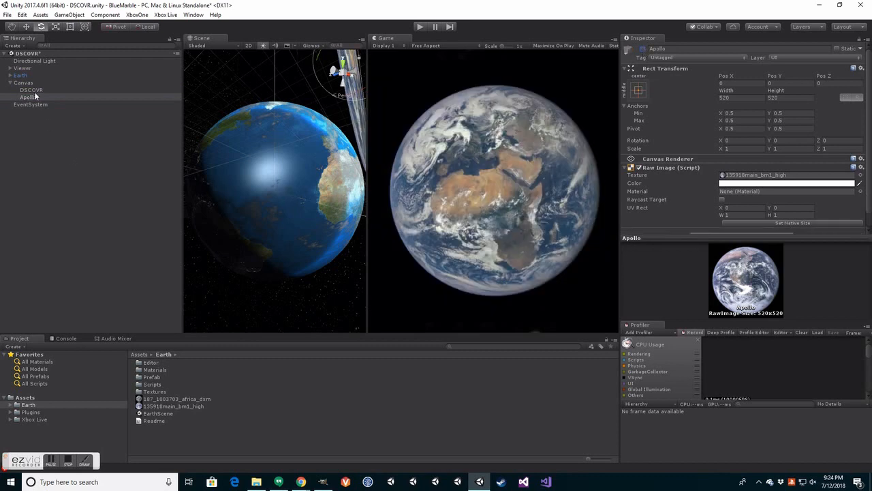
{"action": "left_click", "coordinate": [30, 90]}
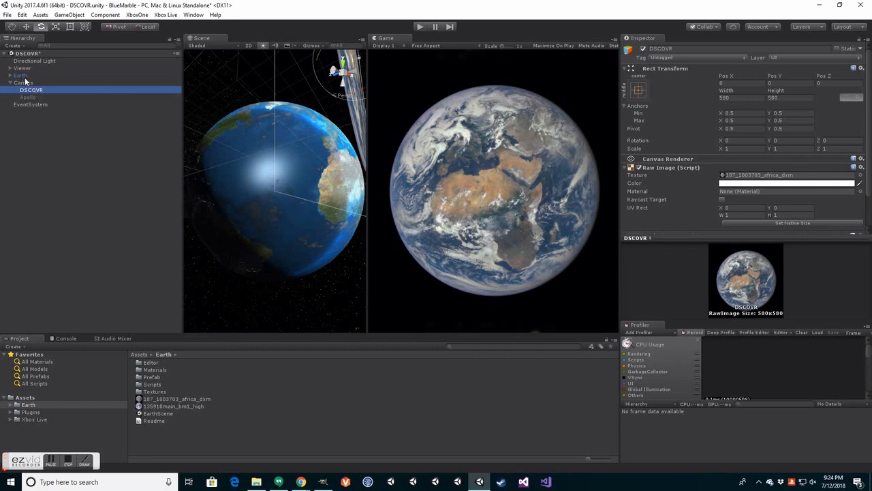
{"action": "left_click", "coordinate": [19, 75]}
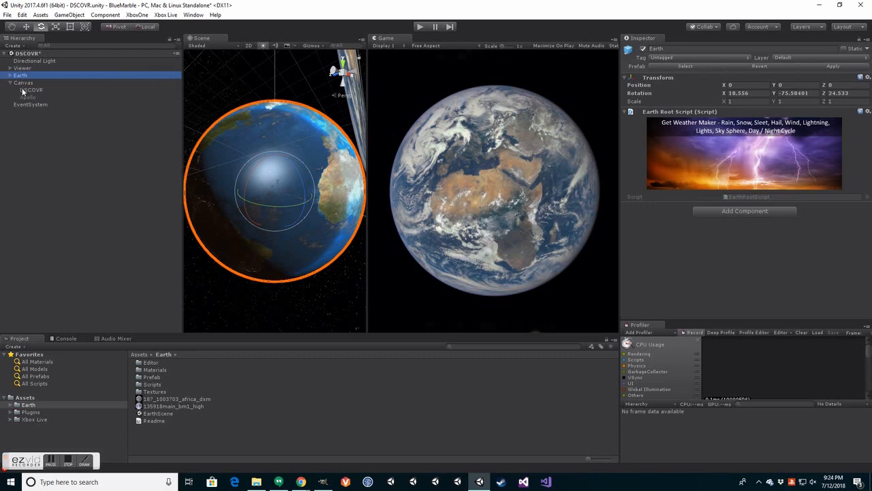
{"action": "left_click", "coordinate": [31, 89]}
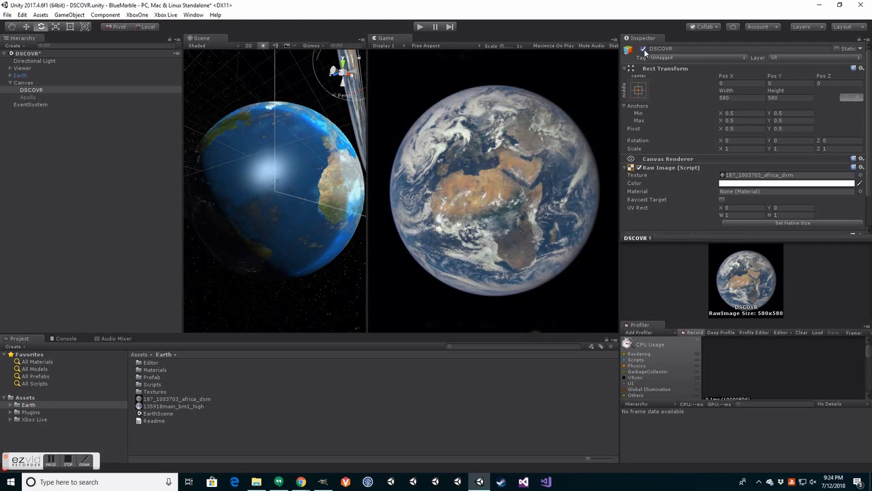
{"action": "mouse_move", "coordinate": [642, 52]}
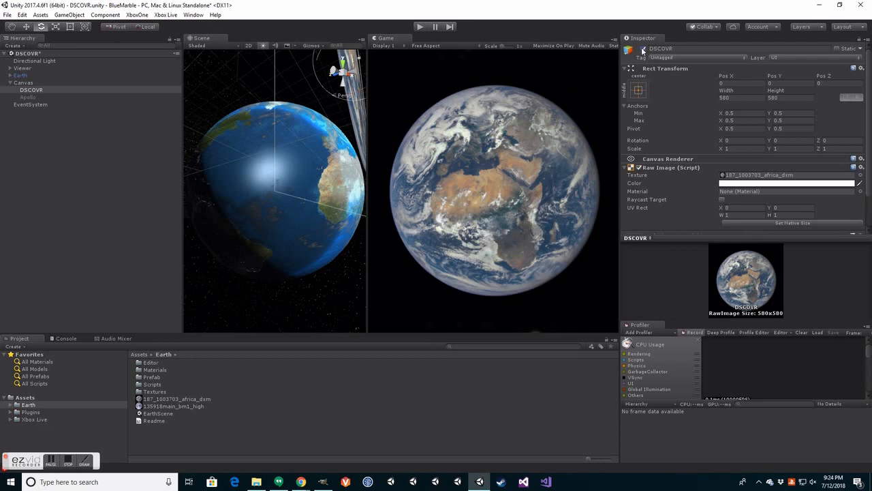
Step: Lower the Apollo Raw Image colour's alpha to about 141 so the globe shows through
{"action": "left_click", "coordinate": [28, 97]}
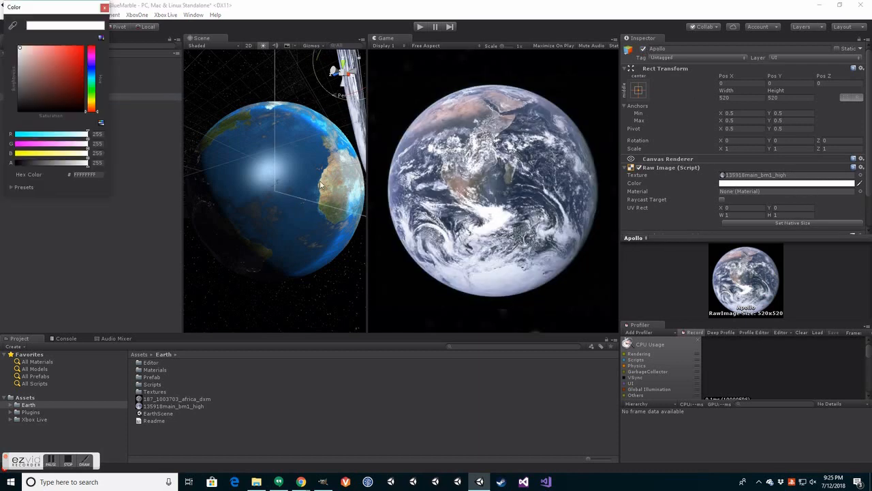
{"action": "left_click_drag", "start_coordinate": [90, 162], "coordinate": [55, 162]}
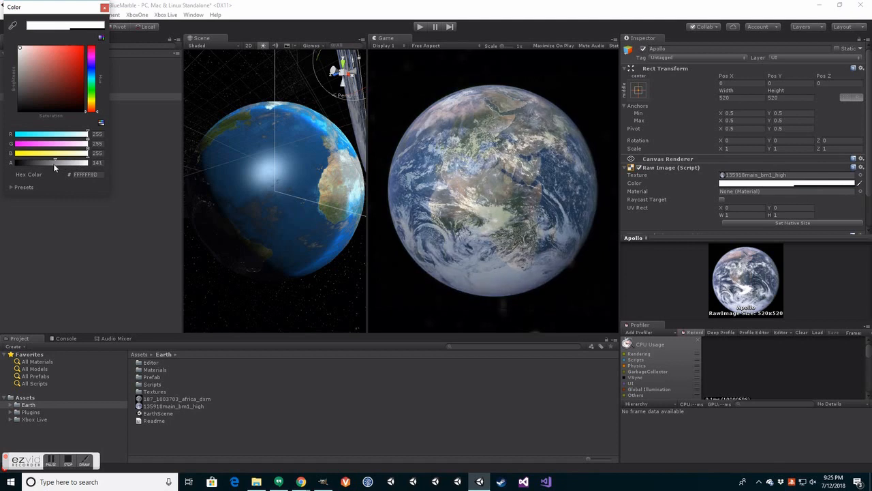
{"action": "left_click_drag", "start_coordinate": [75, 162], "coordinate": [30, 162]}
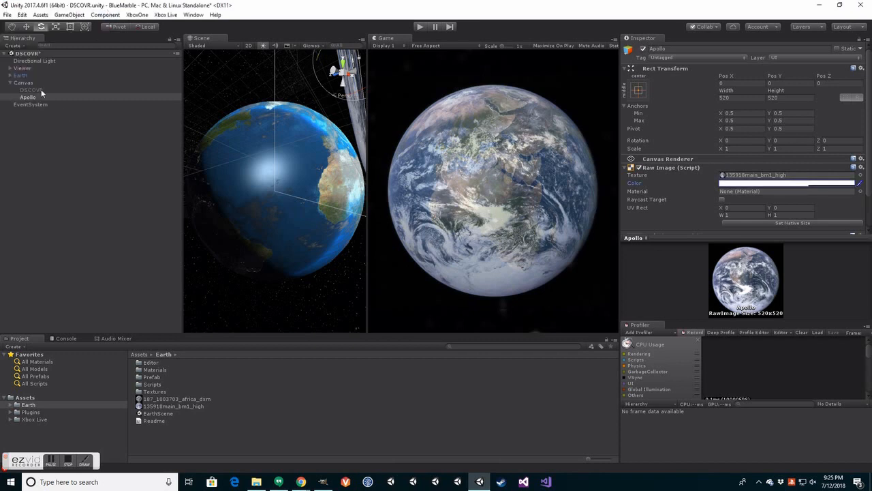
{"action": "left_click", "coordinate": [20, 75]}
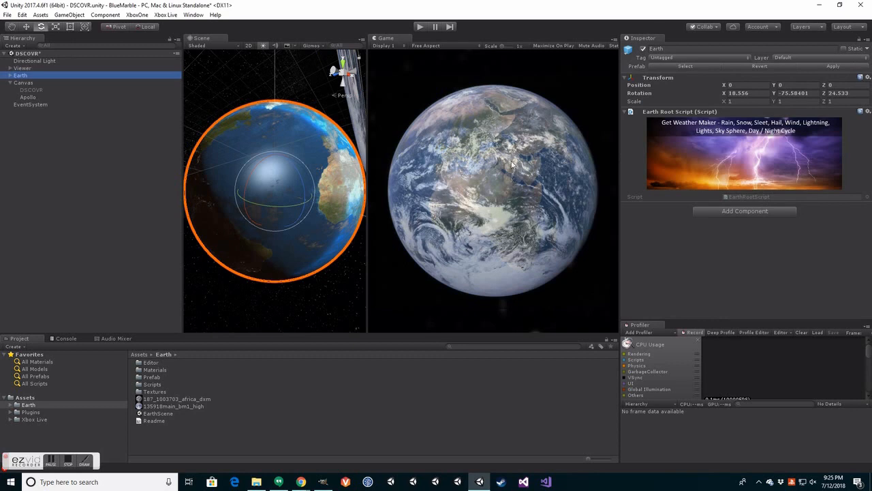
{"action": "left_click", "coordinate": [28, 96]}
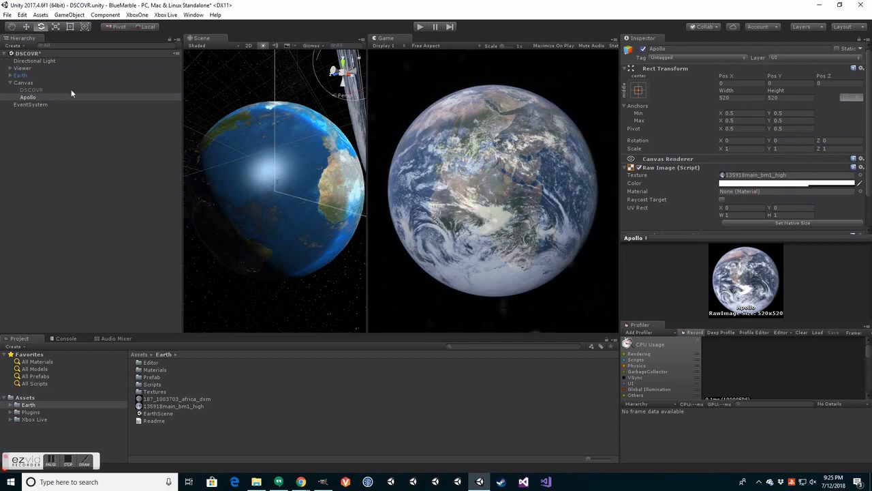
Step: Rotate the Earth globe until its continents line up with the Apollo photo
{"action": "left_click", "coordinate": [21, 75]}
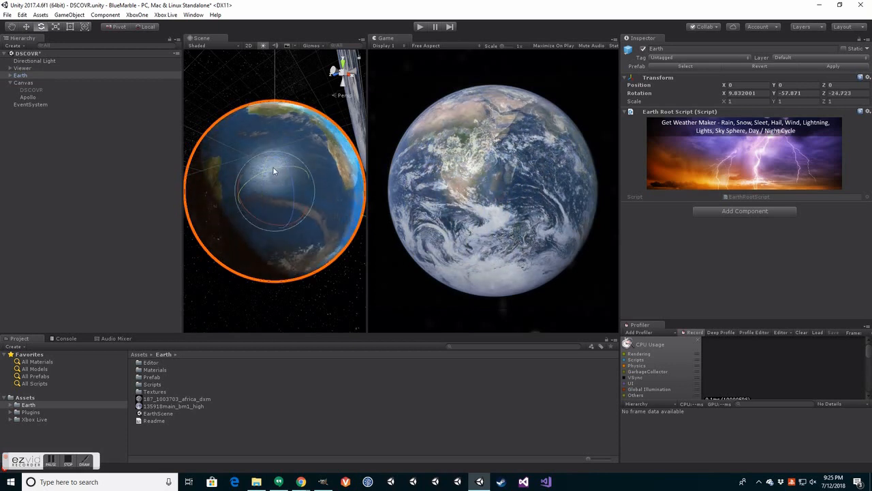
{"action": "left_click_drag", "start_coordinate": [273, 170], "coordinate": [279, 174]}
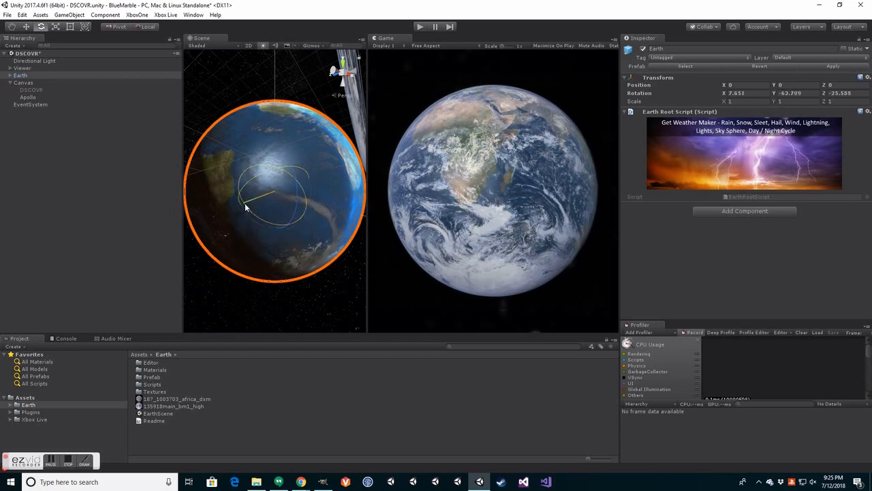
{"action": "left_click_drag", "start_coordinate": [273, 197], "coordinate": [252, 211]}
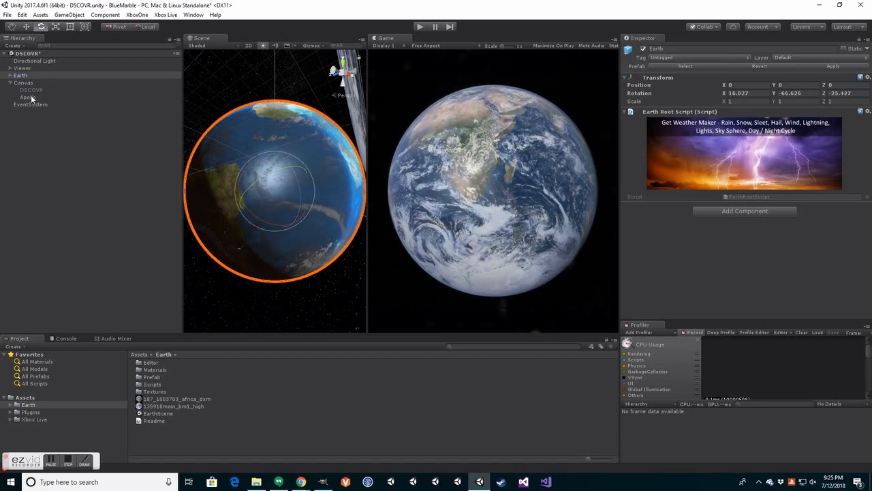
{"action": "left_click", "coordinate": [27, 97]}
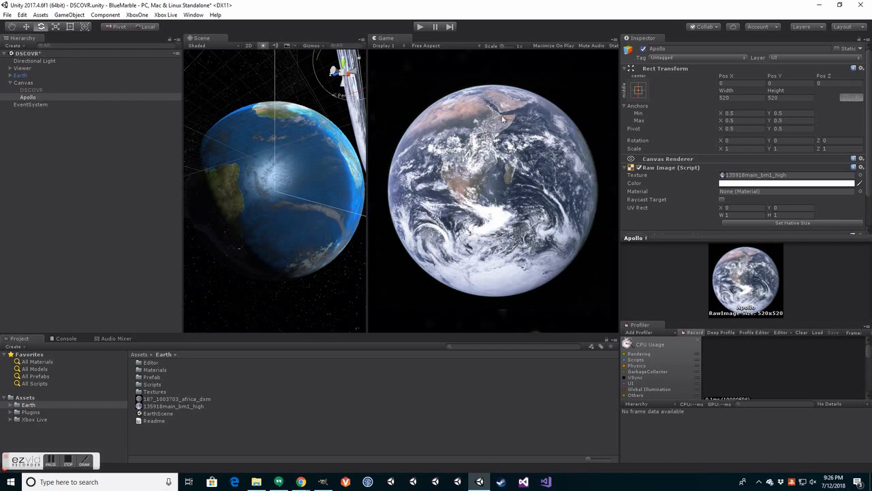
{"action": "mouse_move", "coordinate": [645, 51]}
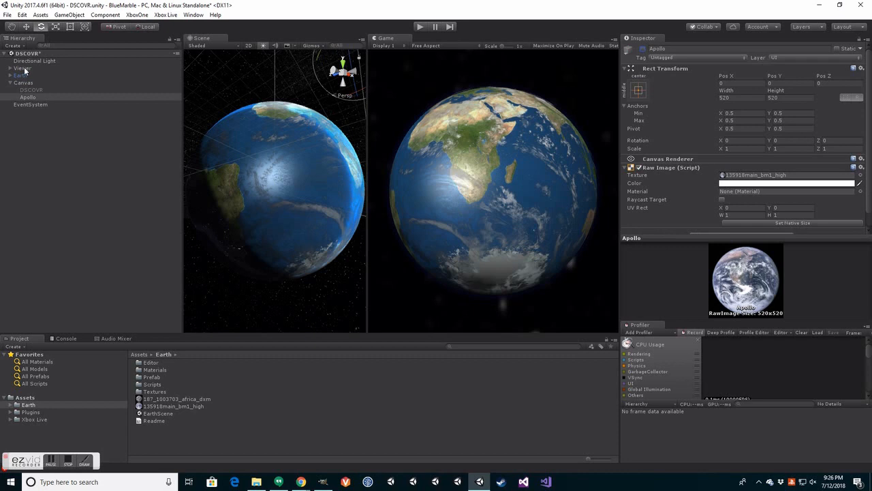
Step: Set the Viewer's Transform Position Z to -120, bringing the view close to Africa's coast
{"action": "left_click", "coordinate": [22, 68]}
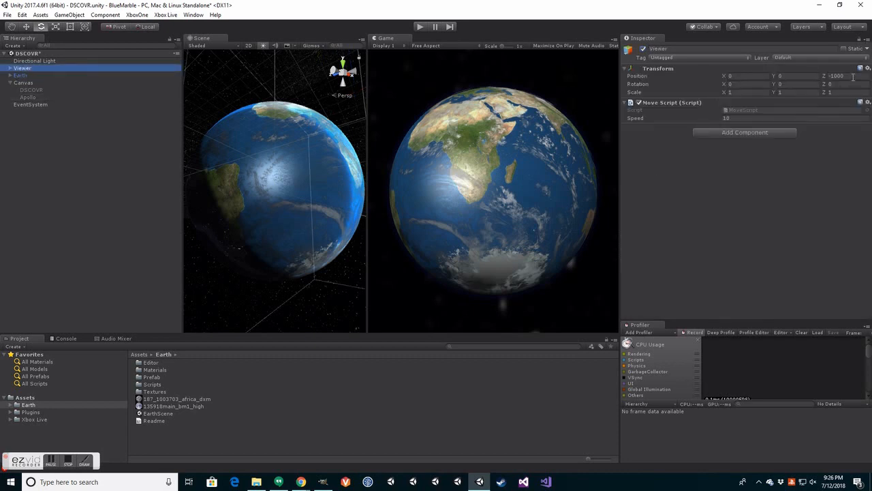
{"action": "left_click", "coordinate": [837, 76]}
{"action": "type", "text": "-120"}
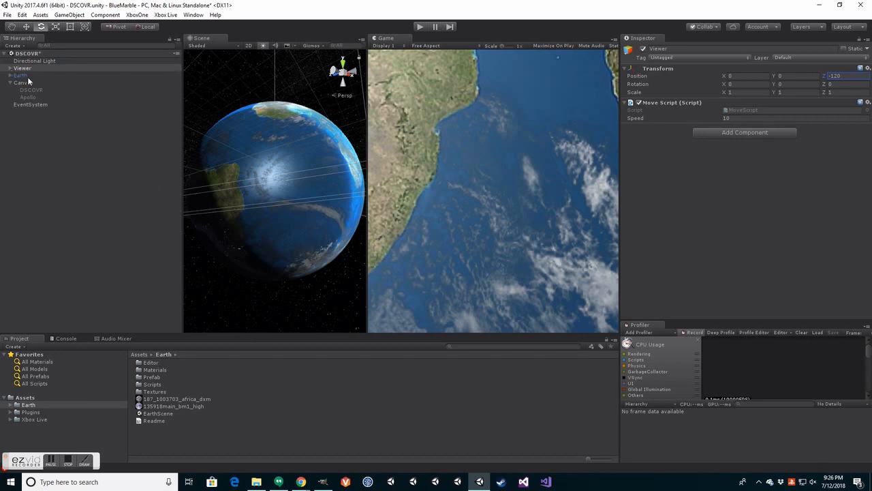
{"action": "left_click", "coordinate": [22, 68]}
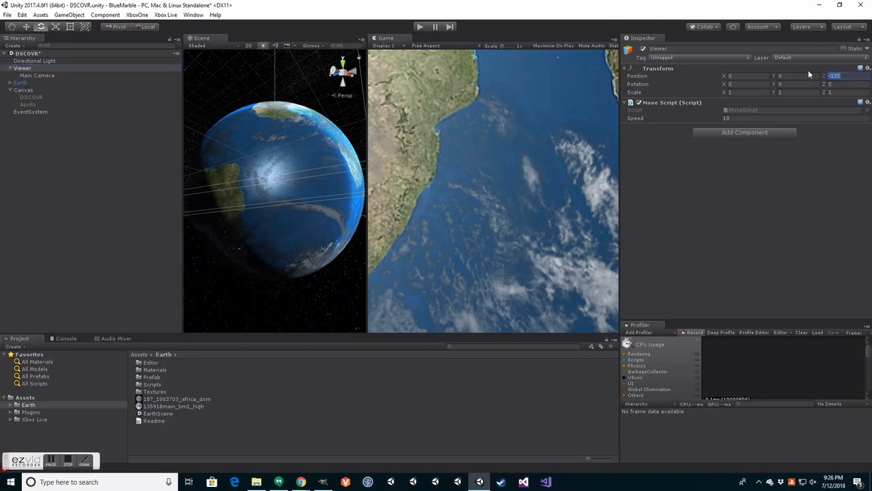
{"action": "type", "text": "-1000"}
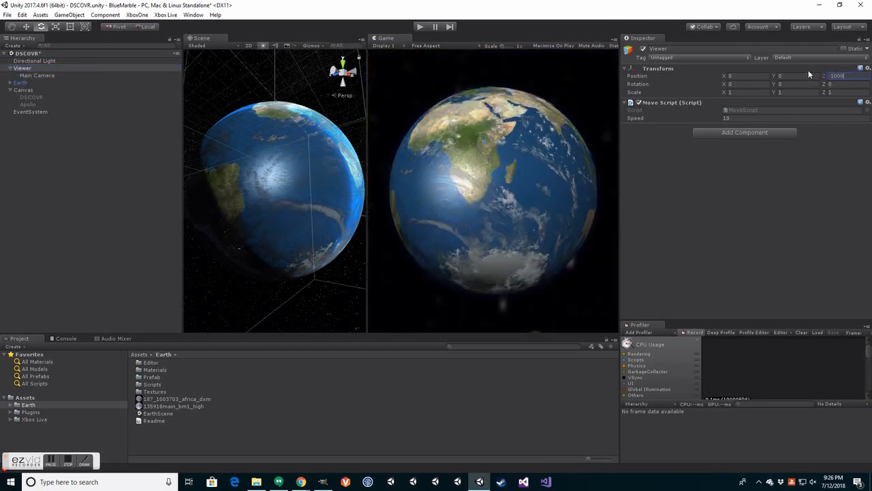
{"action": "type", "text": "-1"}
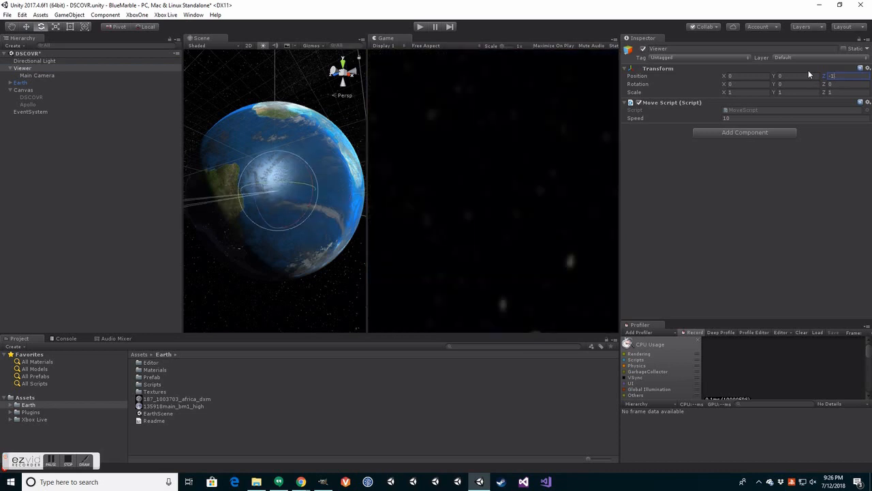
{"action": "type", "text": "-120"}
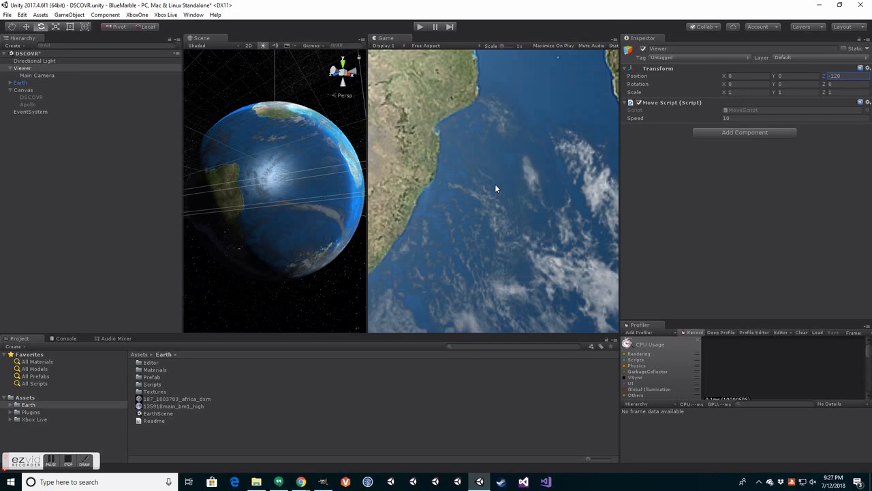
{"action": "left_click", "coordinate": [36, 75]}
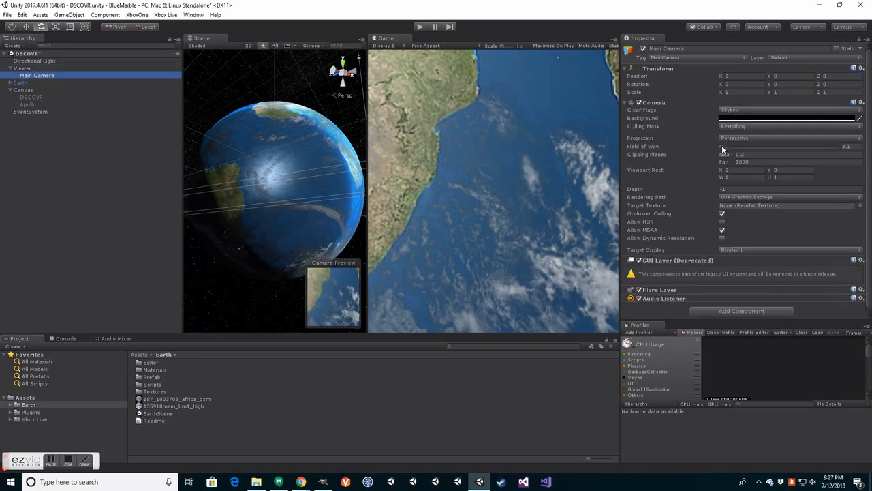
Step: Drag the Main Camera's field of view to about 25, checking the fit against Apollo
{"action": "left_click", "coordinate": [848, 146]}
{"action": "type", "text": "22.3"}
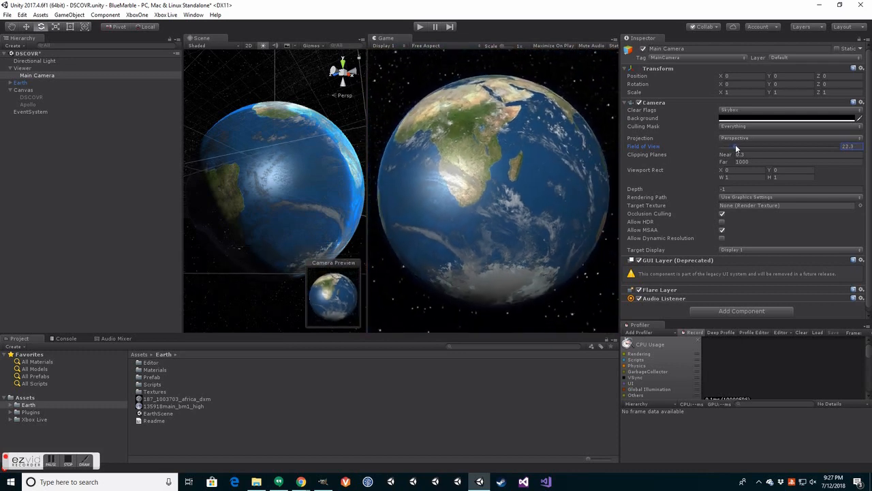
{"action": "left_click_drag", "start_coordinate": [736, 147], "coordinate": [739, 147]}
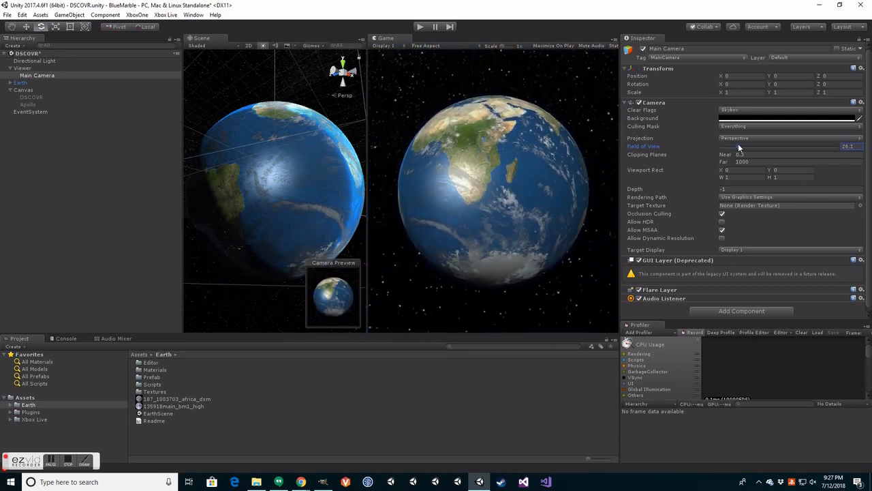
{"action": "left_click", "coordinate": [28, 104]}
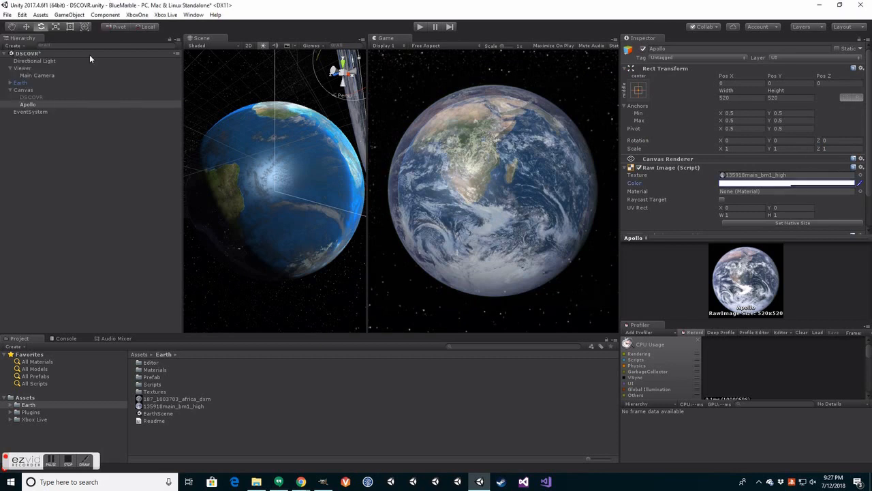
{"action": "left_click", "coordinate": [37, 75]}
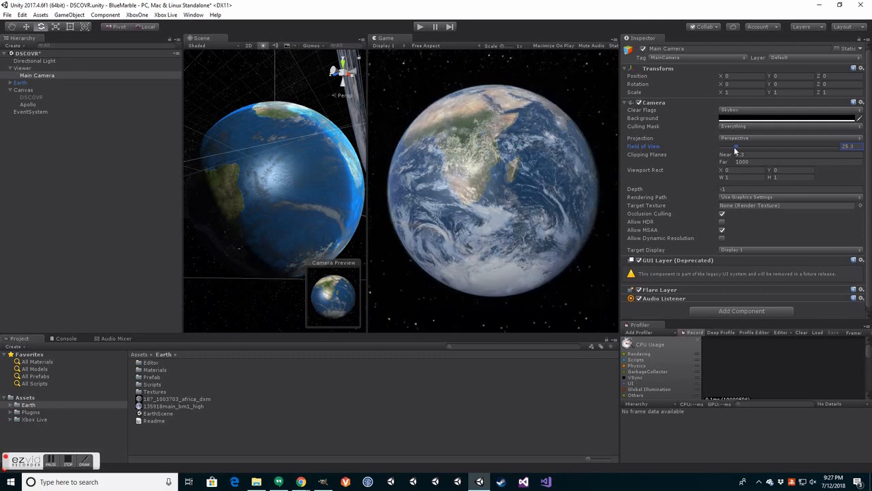
{"action": "left_click", "coordinate": [28, 104]}
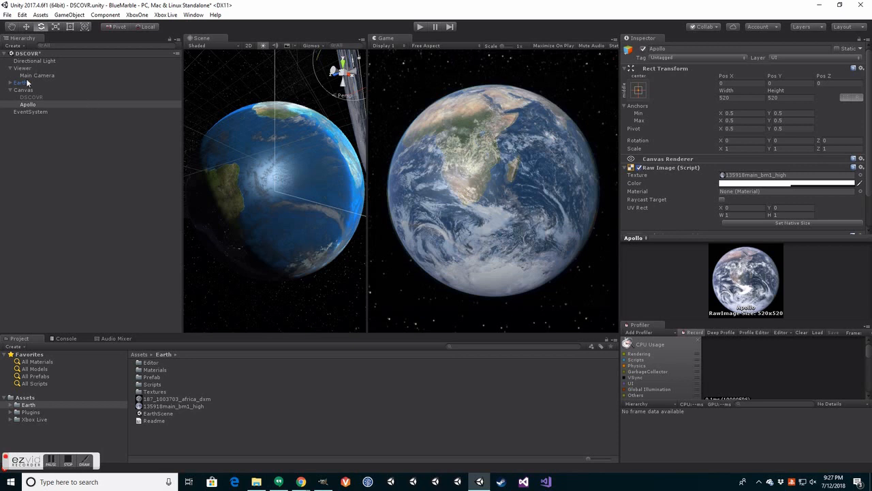
Step: Untick the Apollo object's active checkbox so only the 3D Earth renders
{"action": "left_click", "coordinate": [21, 83]}
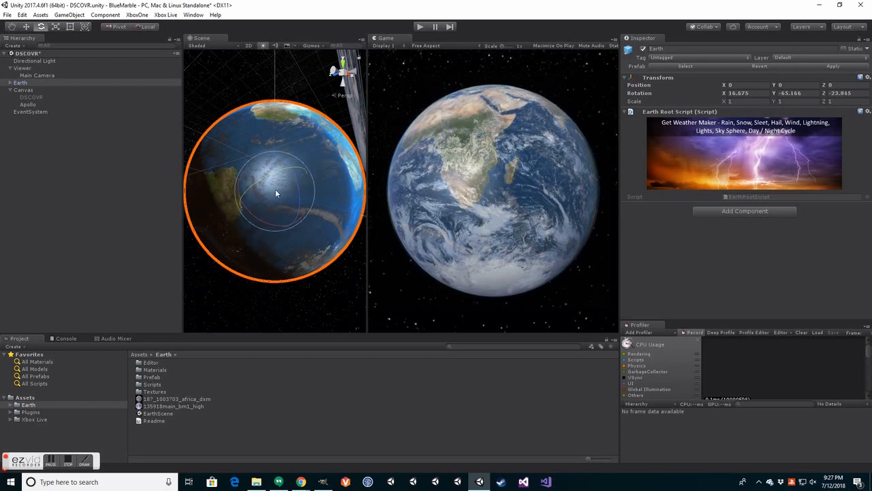
{"action": "left_click", "coordinate": [28, 104]}
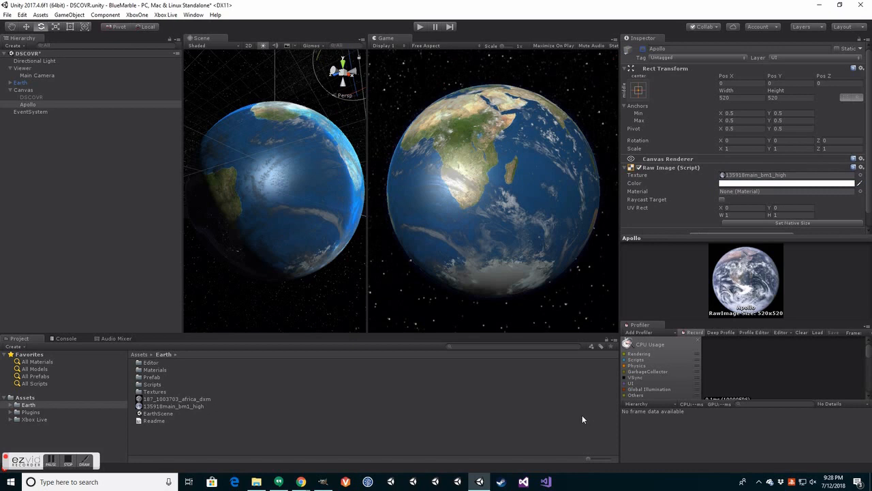
{"action": "mouse_move", "coordinate": [643, 51]}
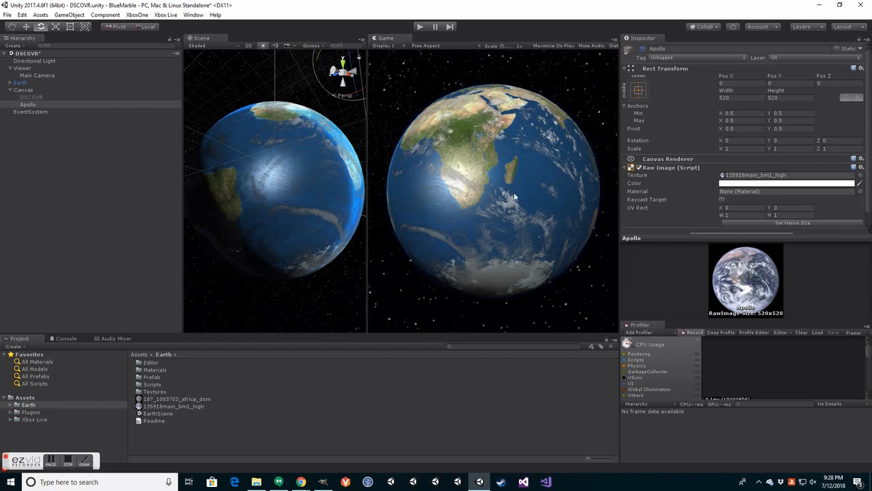
{"action": "mouse_move", "coordinate": [474, 143]}
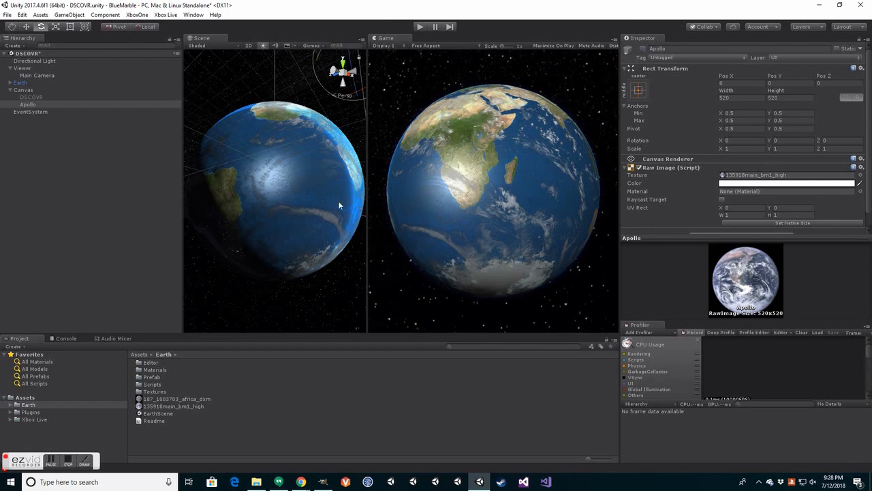
Step: Toggle between the Earth, DSCOVR and Apollo overlays, then bring Chrome's NASA photos forward
{"action": "left_click", "coordinate": [21, 82]}
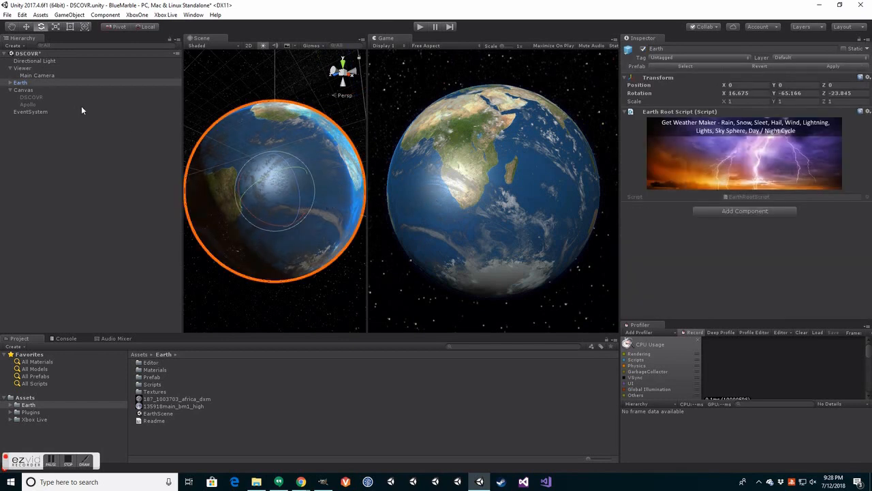
{"action": "left_click", "coordinate": [31, 96]}
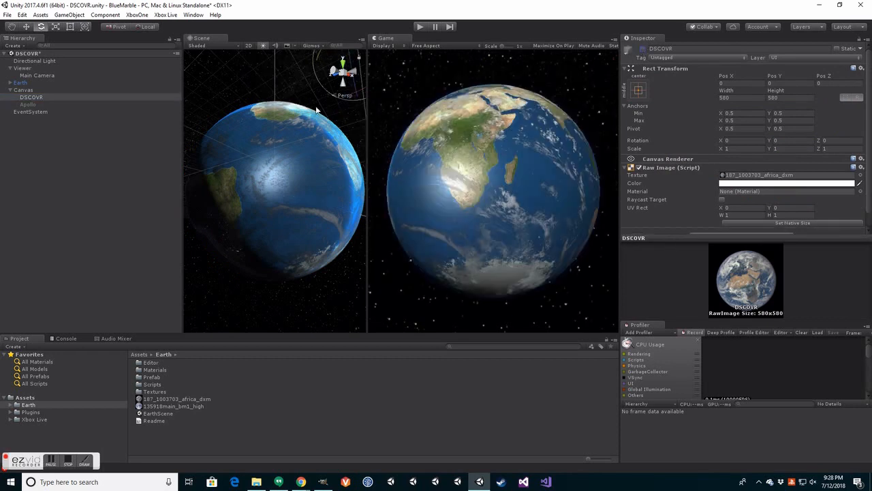
{"action": "left_click", "coordinate": [28, 104]}
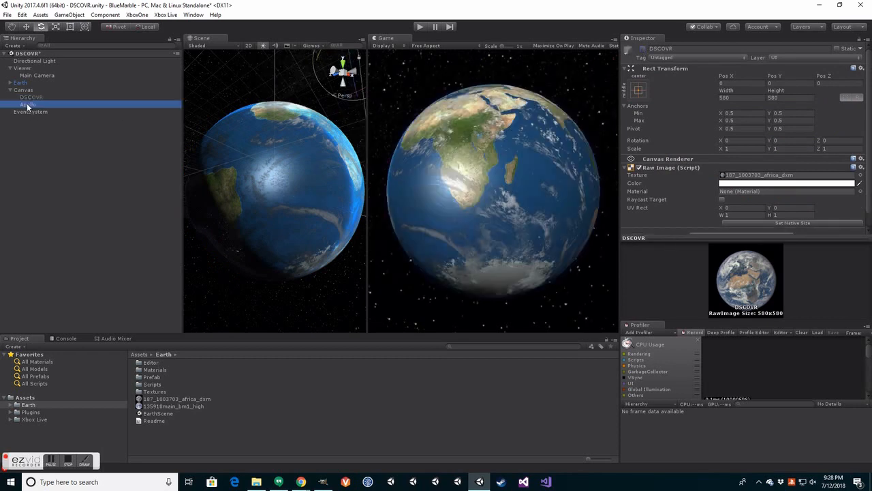
{"action": "left_click", "coordinate": [29, 104]}
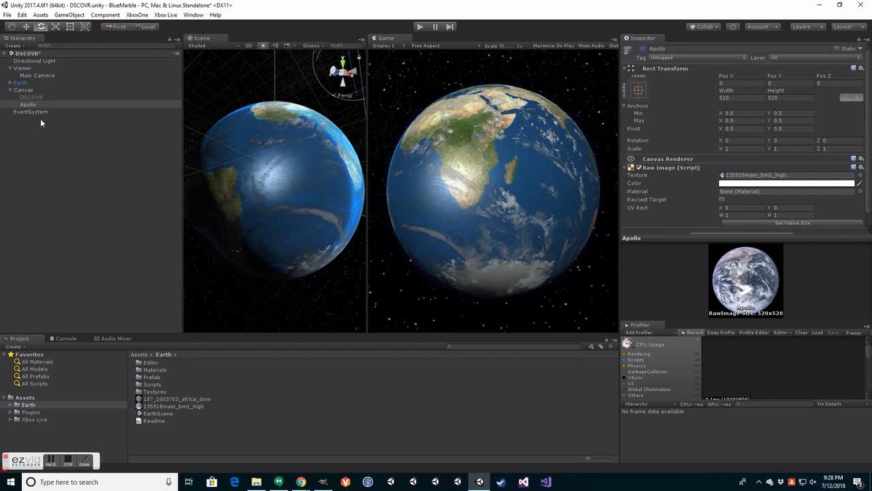
{"action": "left_click", "coordinate": [30, 97]}
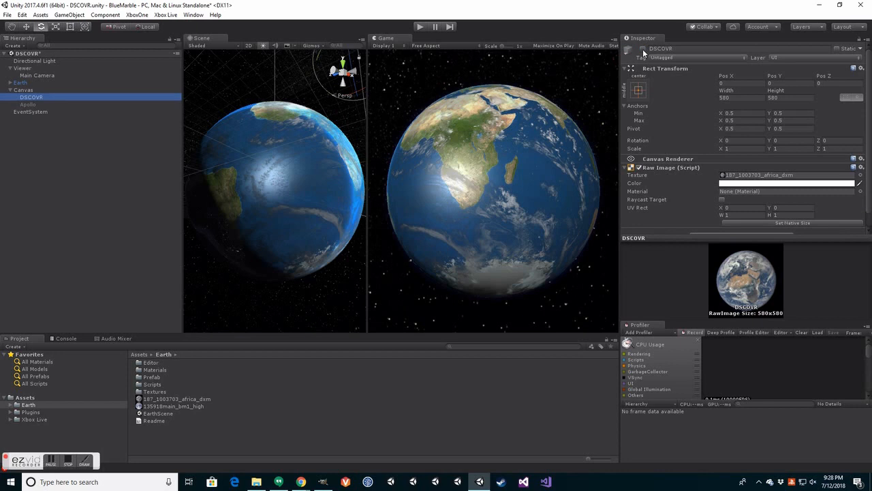
{"action": "left_click", "coordinate": [28, 104]}
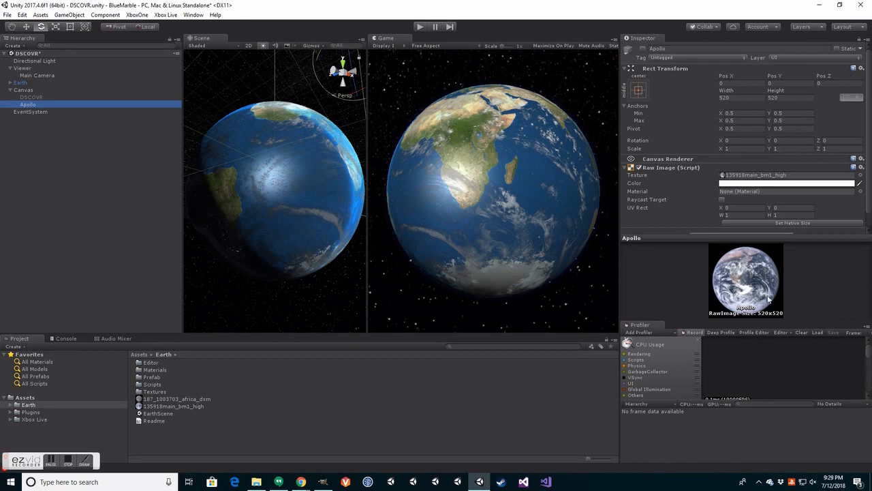
{"action": "mouse_move", "coordinate": [769, 299]}
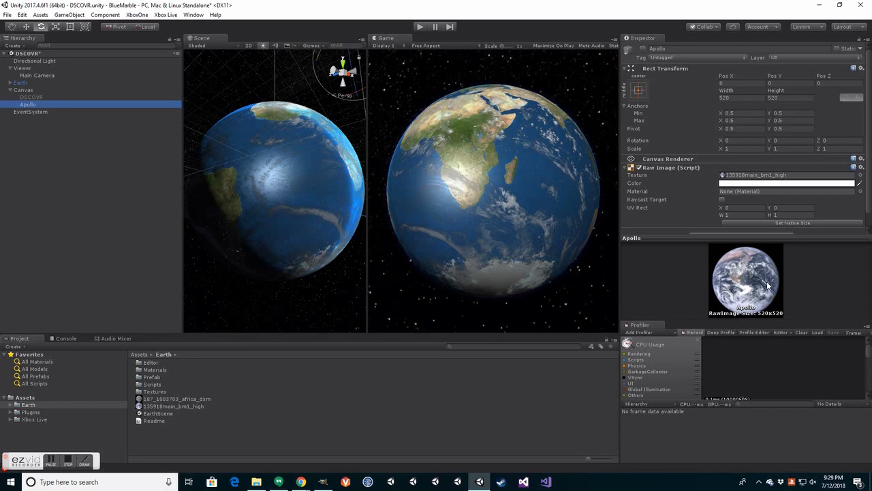
{"action": "mouse_move", "coordinate": [746, 273]}
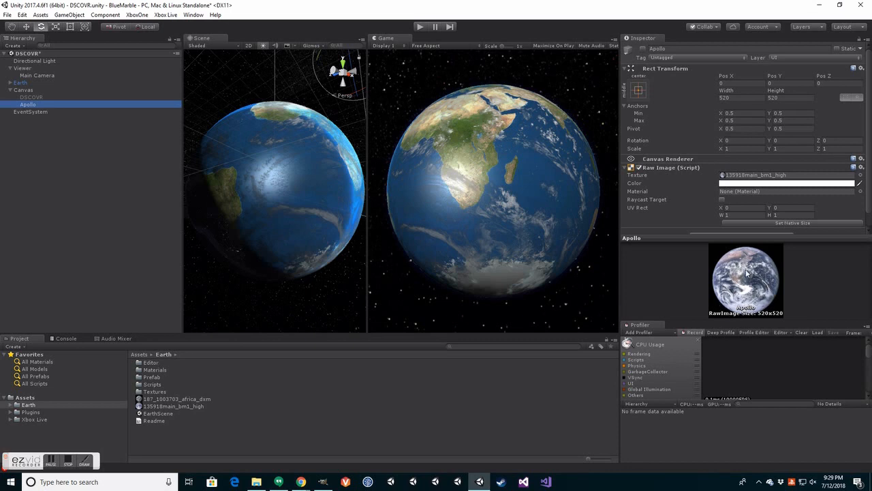
{"action": "mouse_move", "coordinate": [371, 428]}
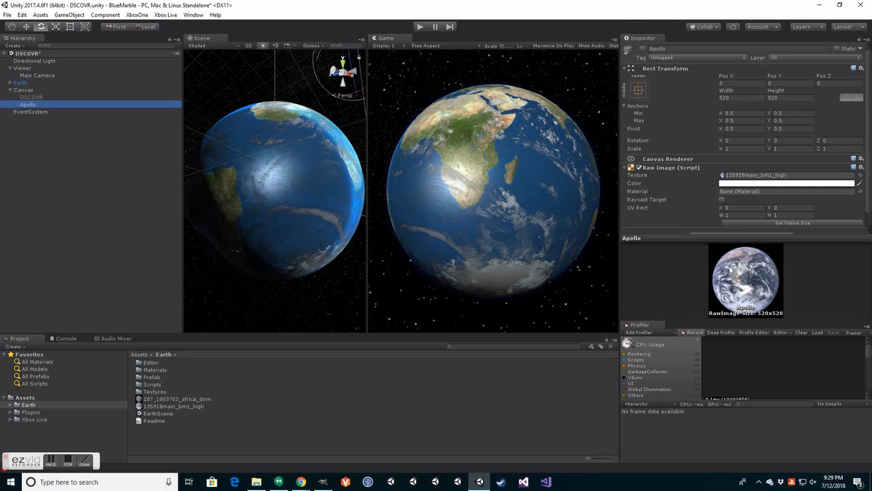
{"action": "mouse_move", "coordinate": [484, 180]}
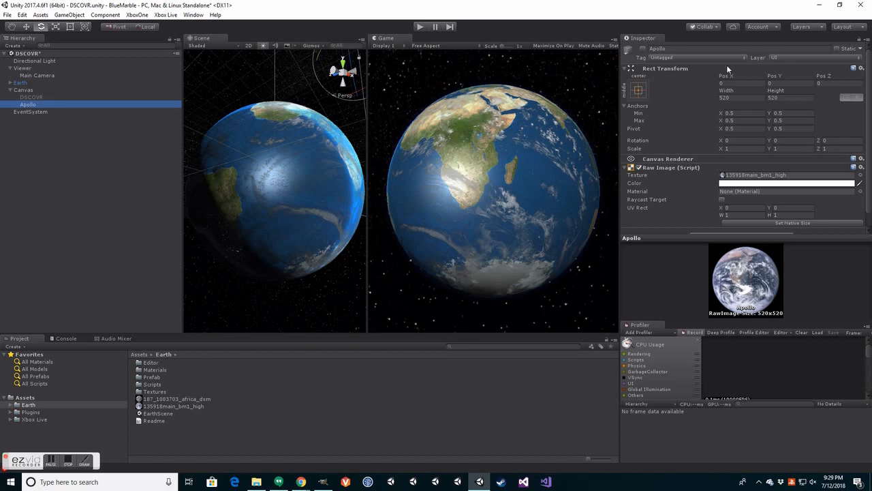
{"action": "mouse_move", "coordinate": [237, 89]}
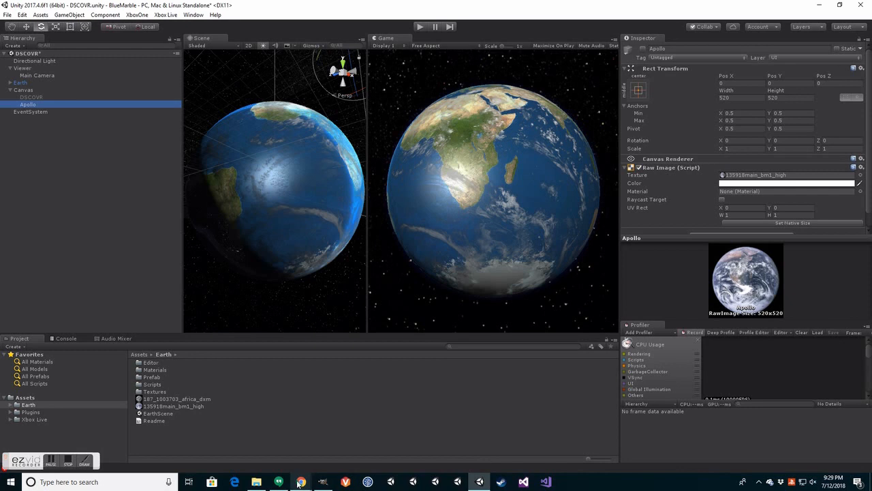
{"action": "left_click", "coordinate": [301, 482]}
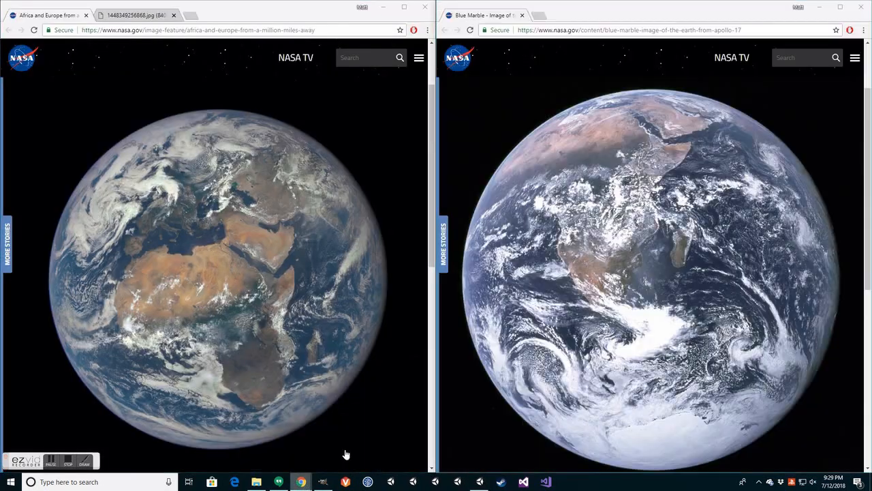
{"action": "mouse_move", "coordinate": [728, 169]}
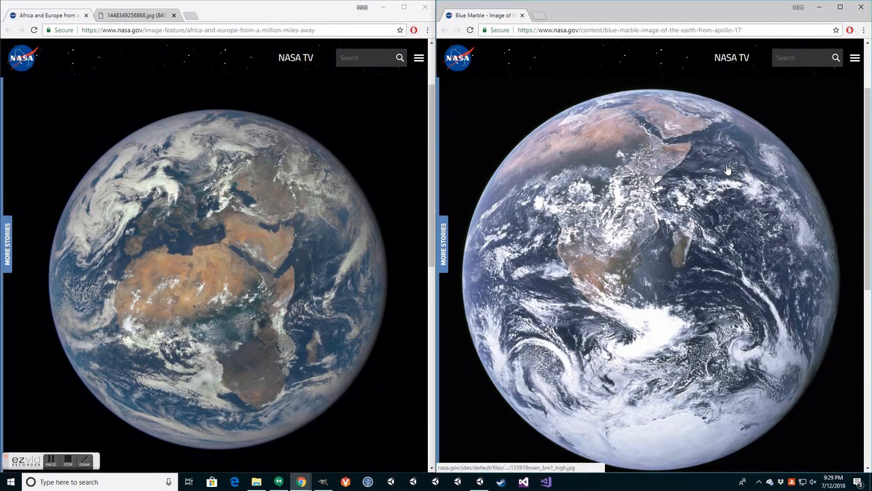